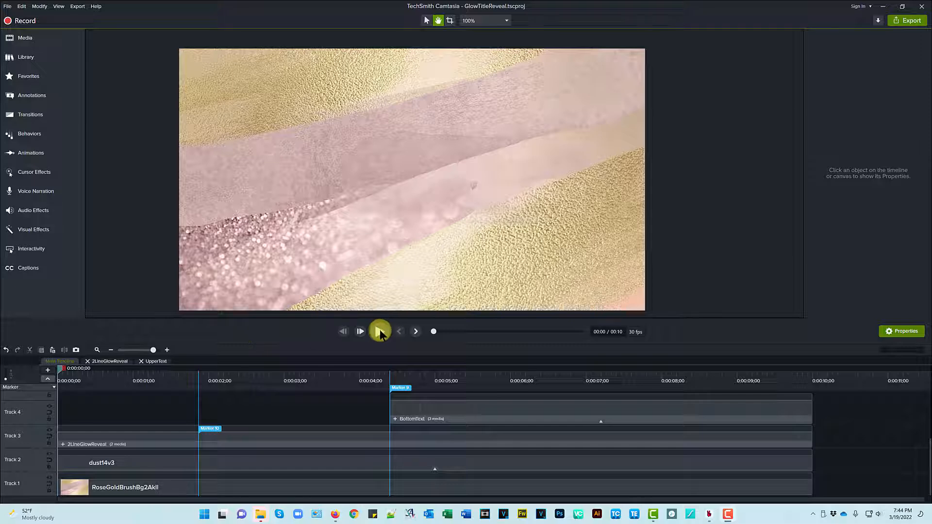
Step: Play the finished two-line glowing title reveal in the preview, then pause it
click(380, 331)
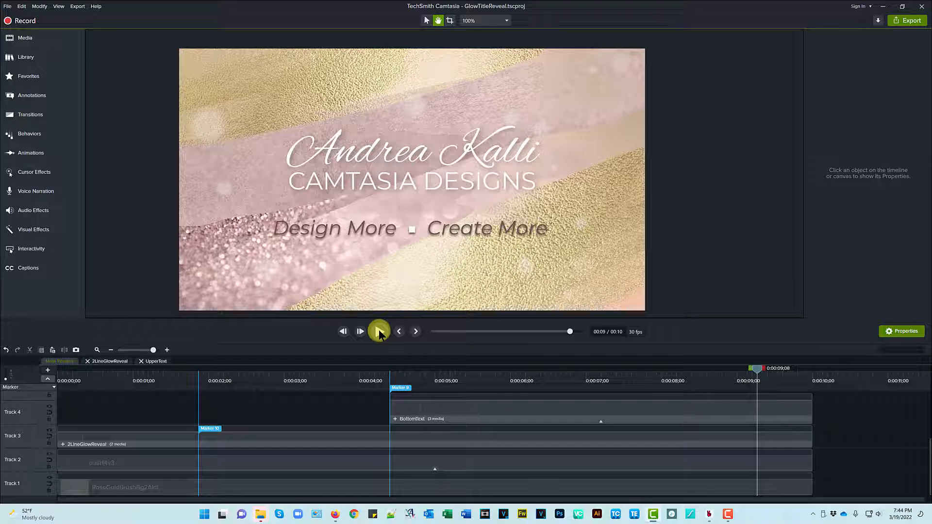
click(380, 331)
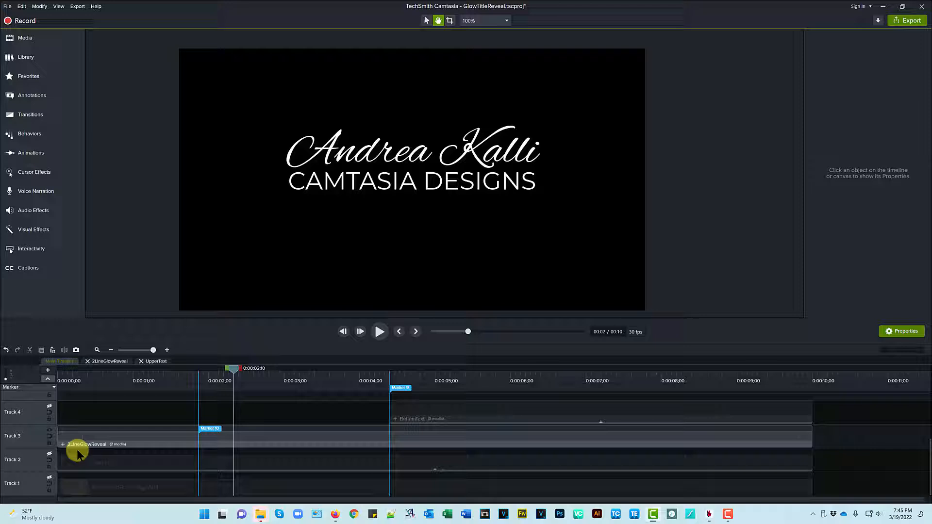
mouse_move(151, 443)
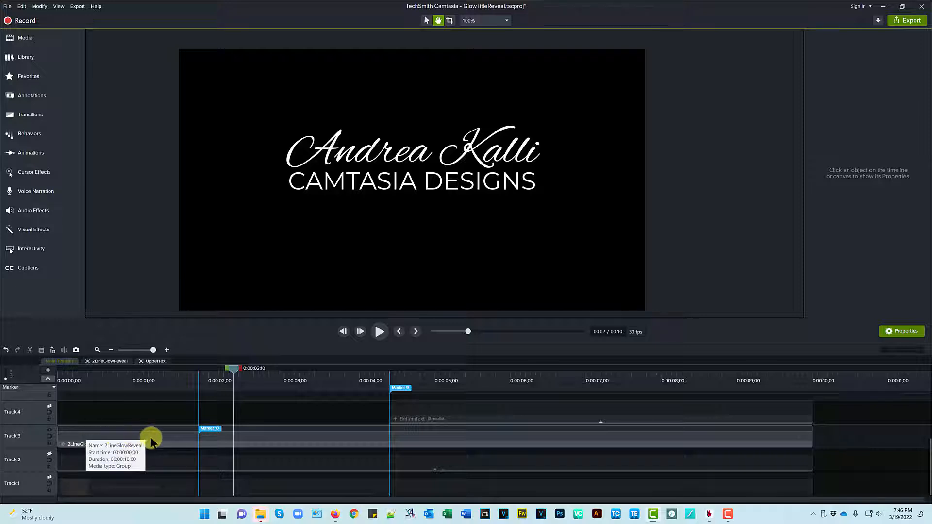
Step: Select the 2LineGlowReveal group on Track 3 to show its Andrea Kalli and CAMTASIA DESIGNS text fields
click(151, 439)
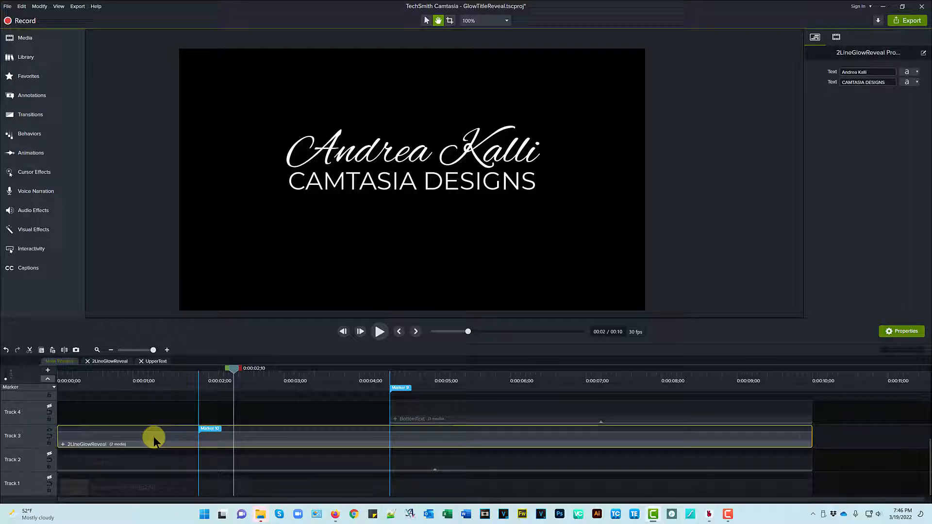
mouse_move(867, 156)
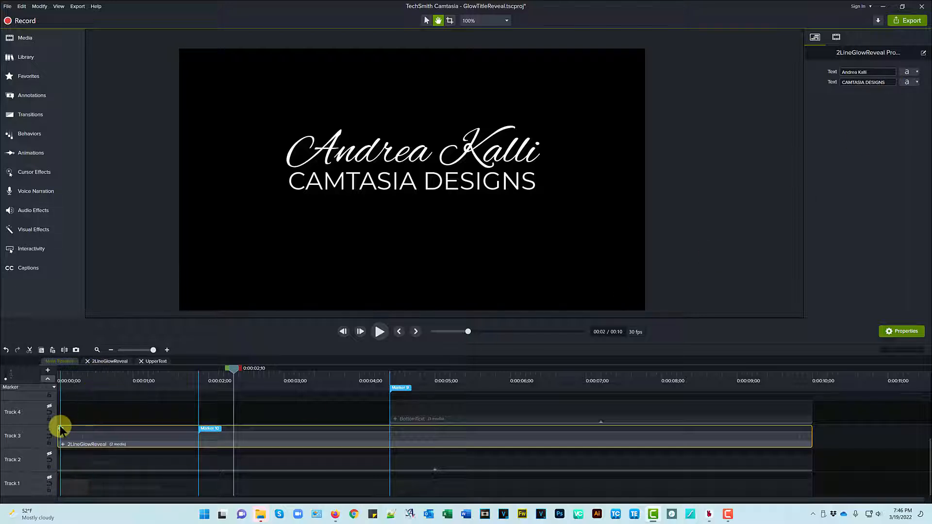
mouse_move(64, 445)
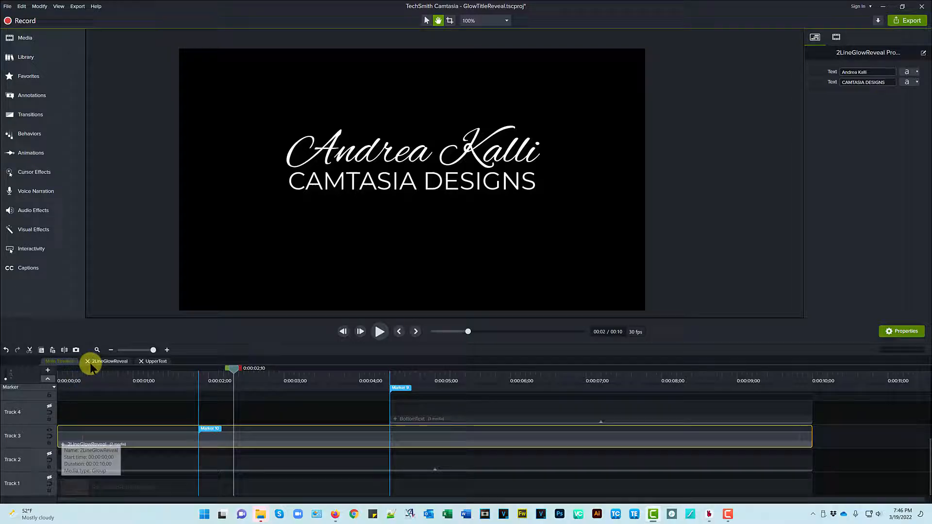
Step: Open the 2LineGlowReveal group into its own timeline with UpperText and LowerText tracks
click(59, 362)
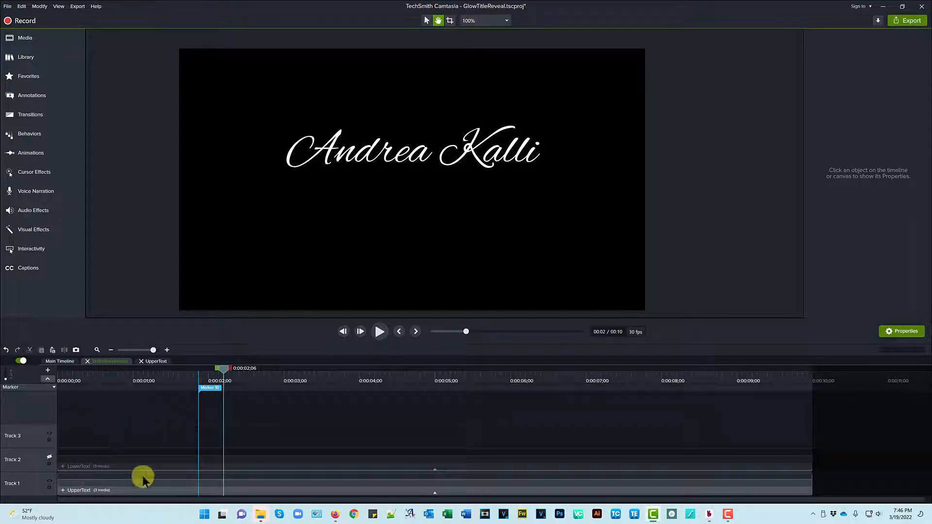
mouse_move(110, 458)
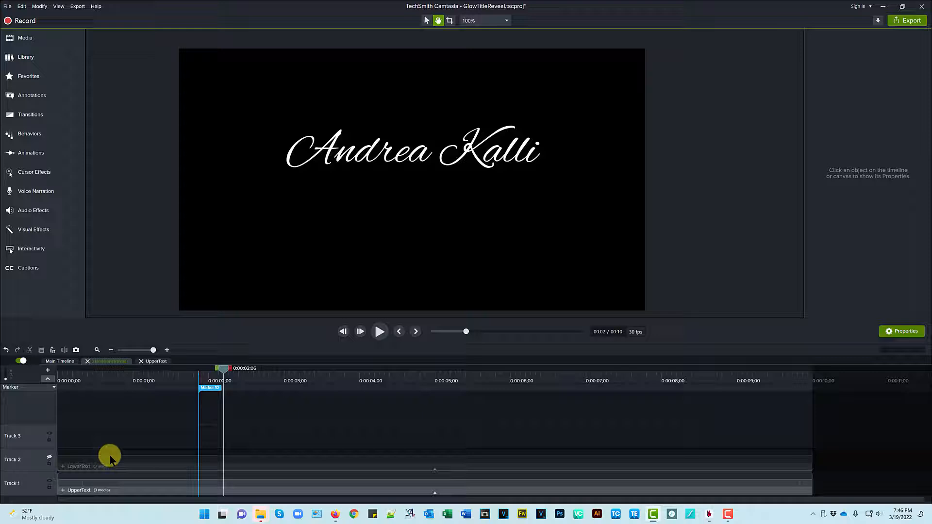
mouse_move(160, 361)
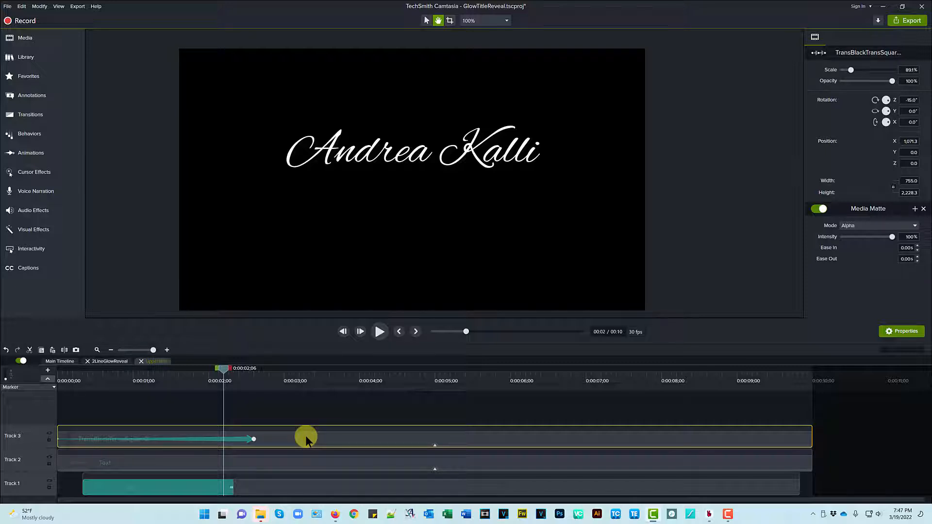
mouse_move(297, 447)
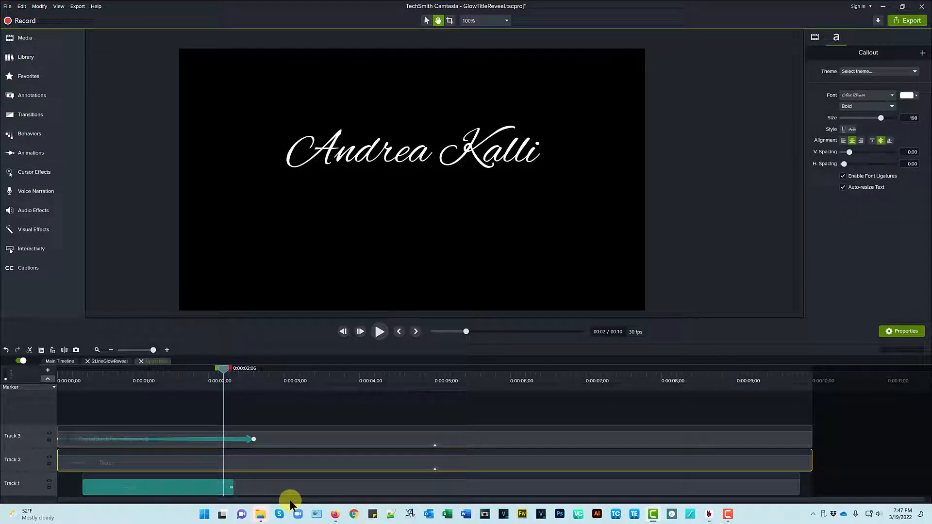
mouse_move(271, 470)
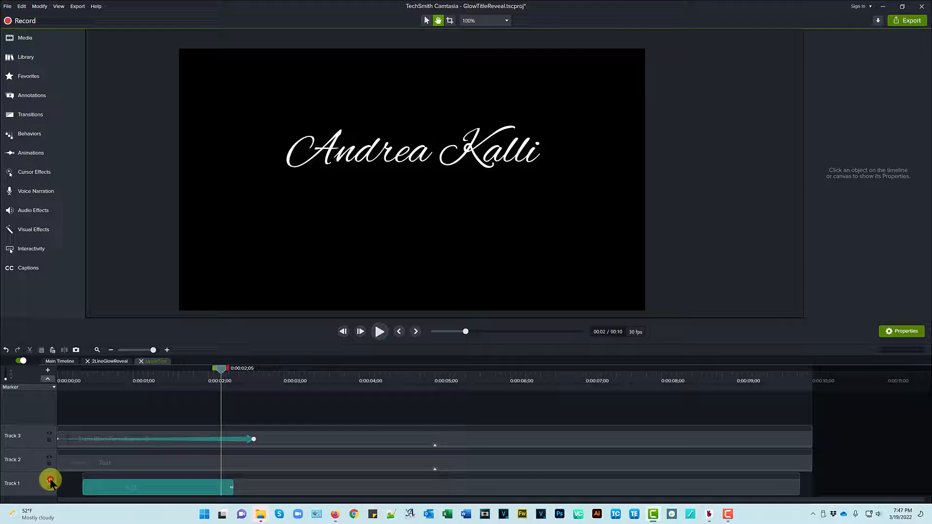
mouse_move(328, 439)
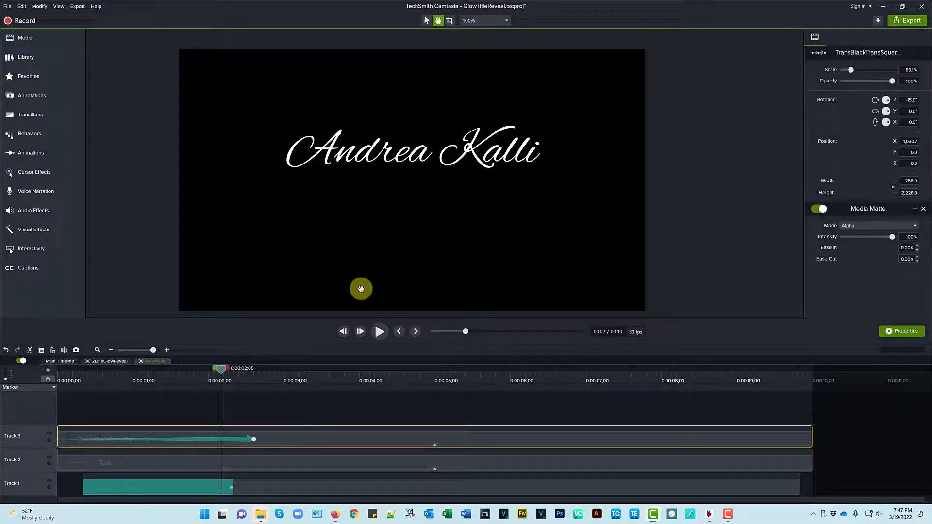
mouse_move(435, 446)
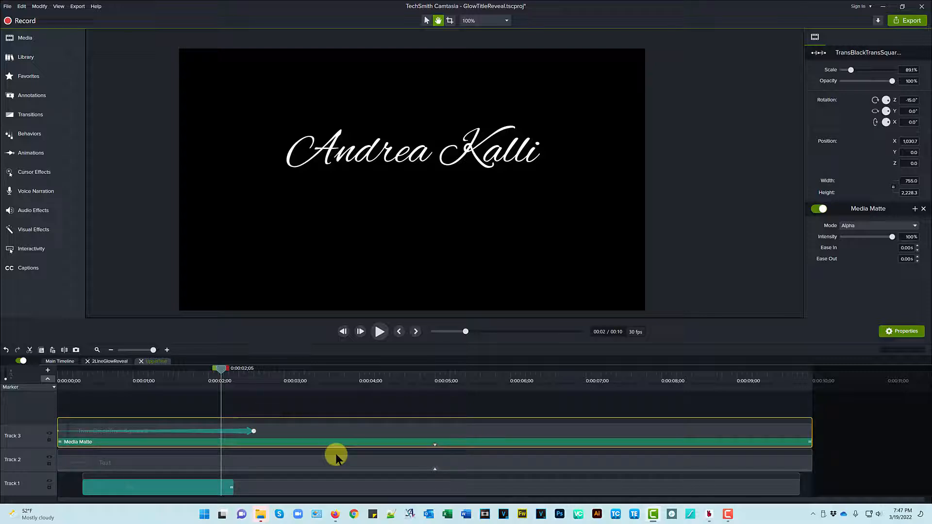
Step: Inspect the Andrea Kalli text's Glow settings and the TransBlackTransSquare2 clip's Media Matte
click(342, 462)
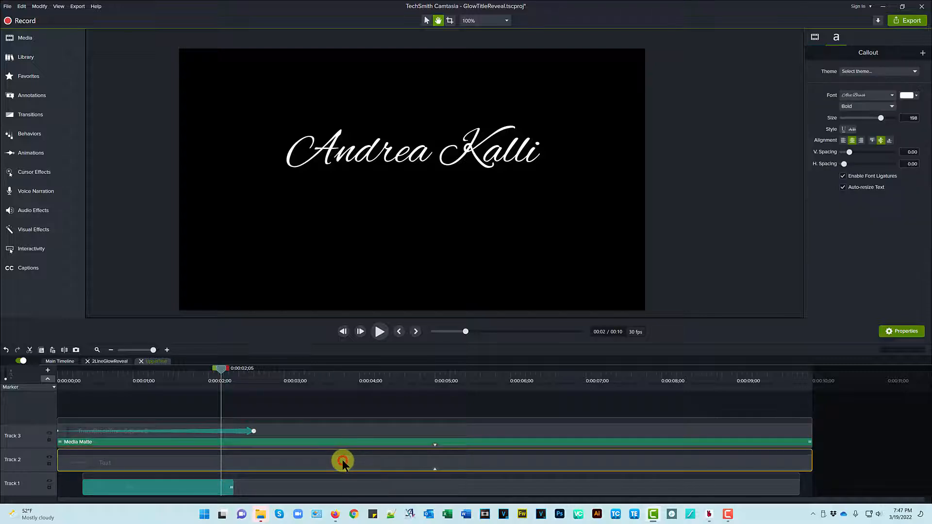
mouse_move(385, 434)
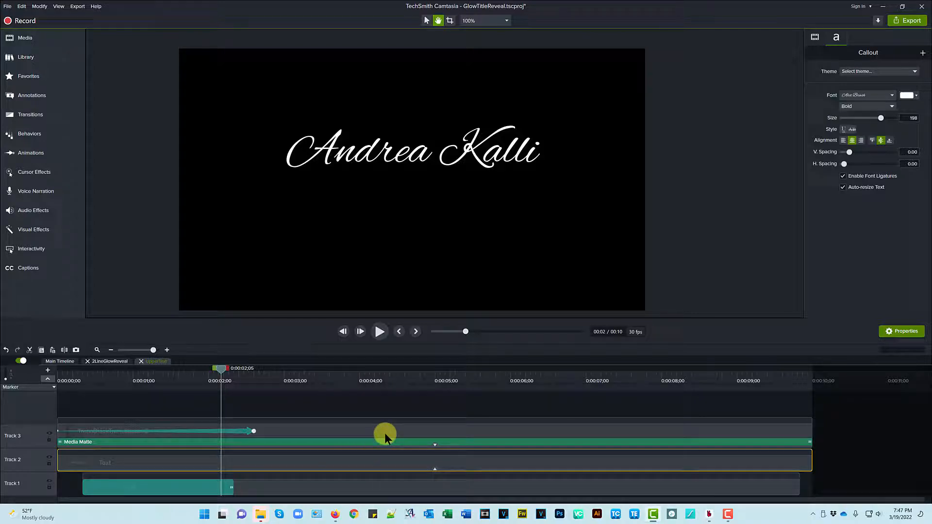
click(815, 37)
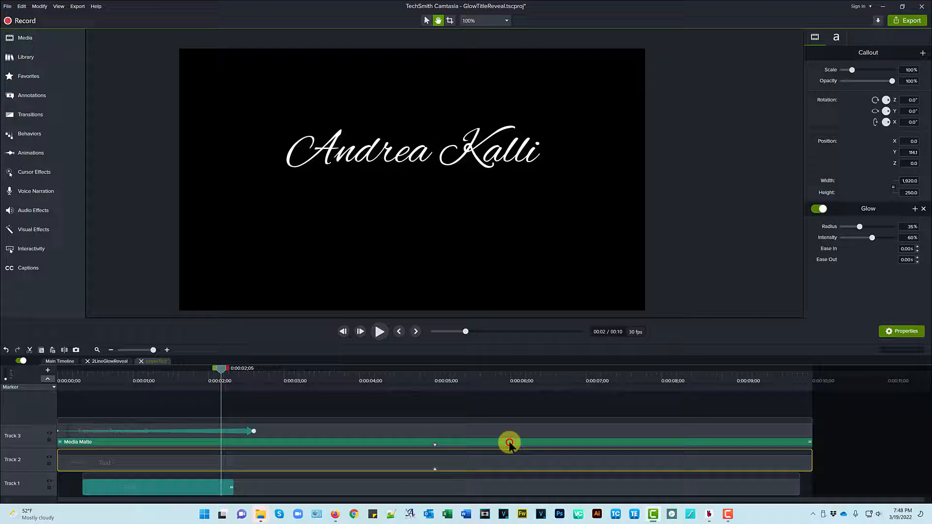
click(510, 443)
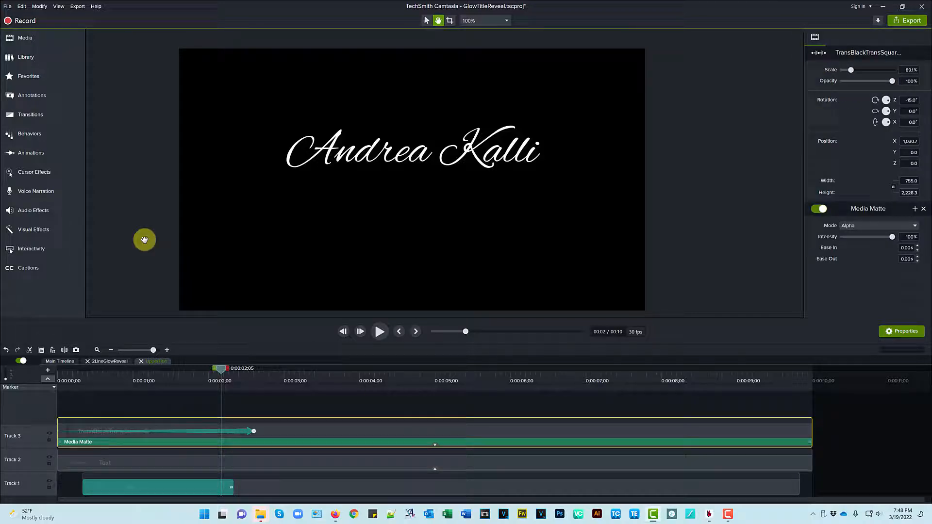
Step: Show the Media Bin and select the TransBlackTransSquare image
click(26, 38)
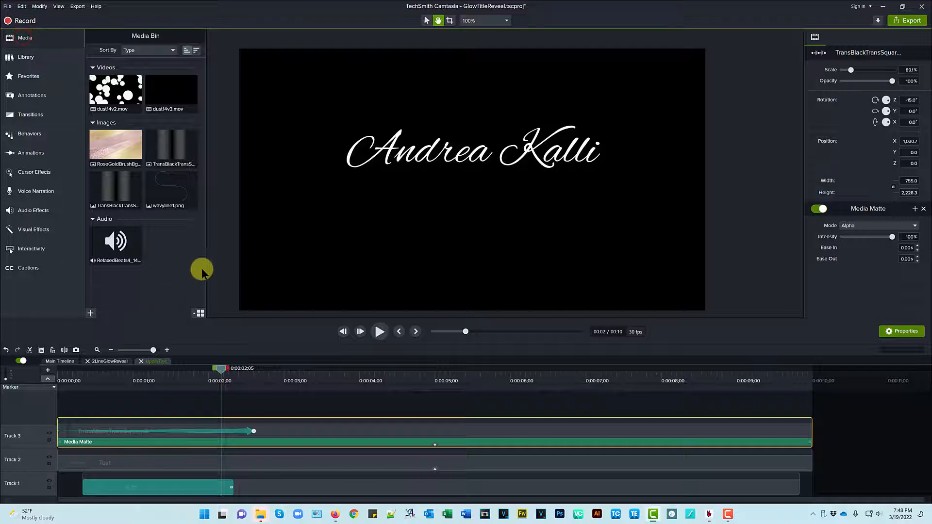
click(171, 148)
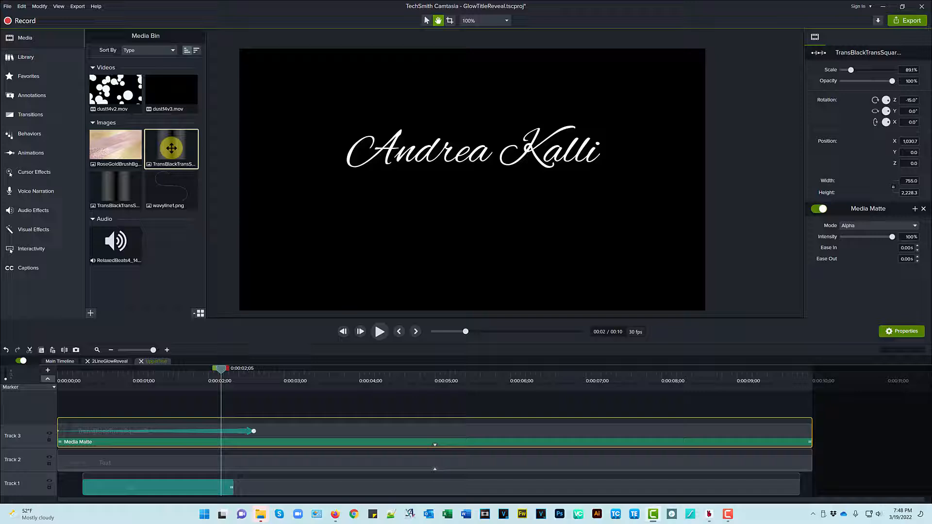
mouse_move(426, 20)
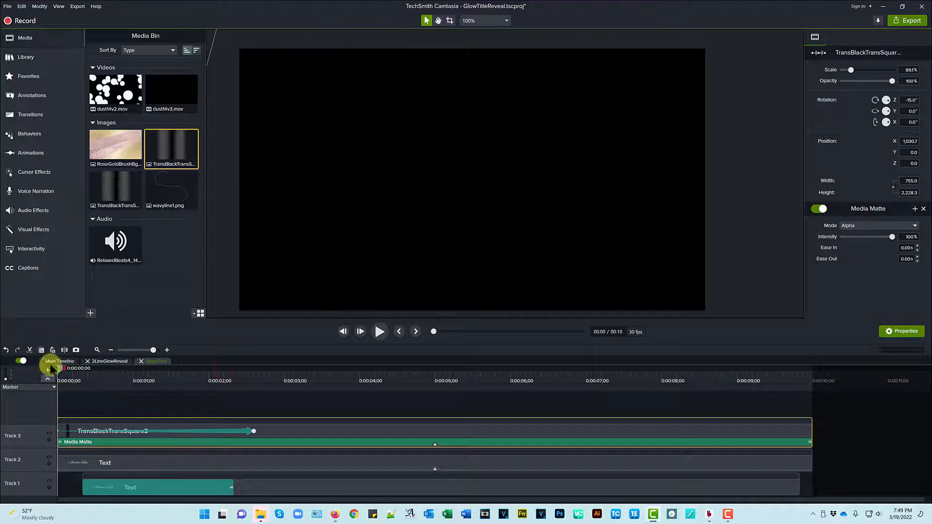
Step: Zoom the canvas out and scrub through time to watch the offscreen square sweep across the title
click(24, 38)
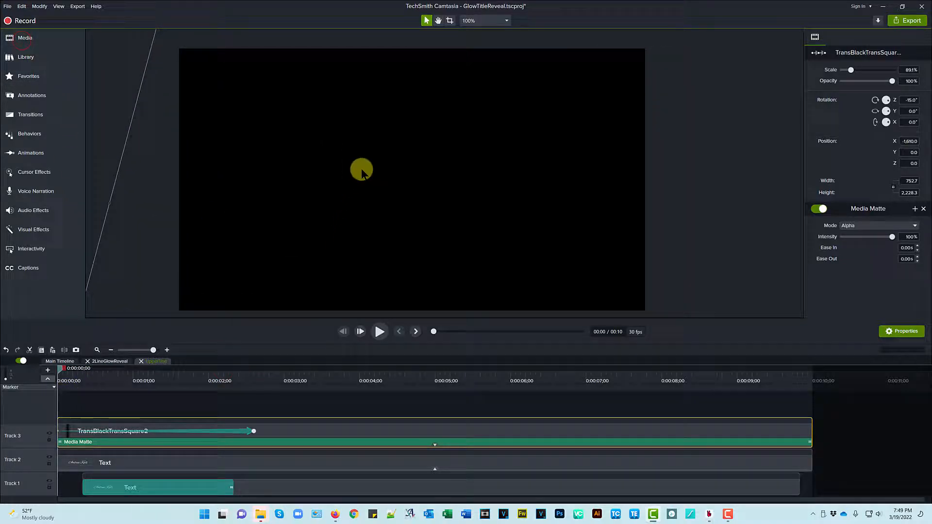
click(504, 21)
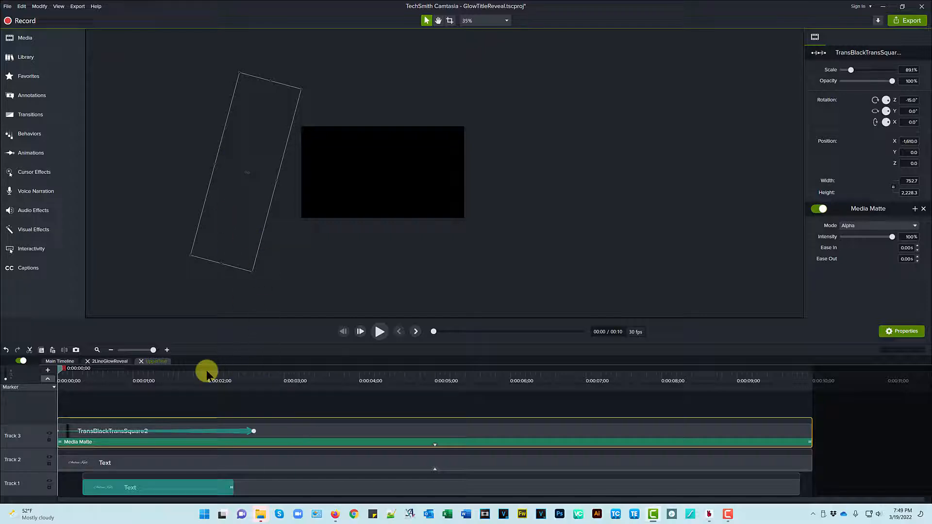
mouse_move(434, 445)
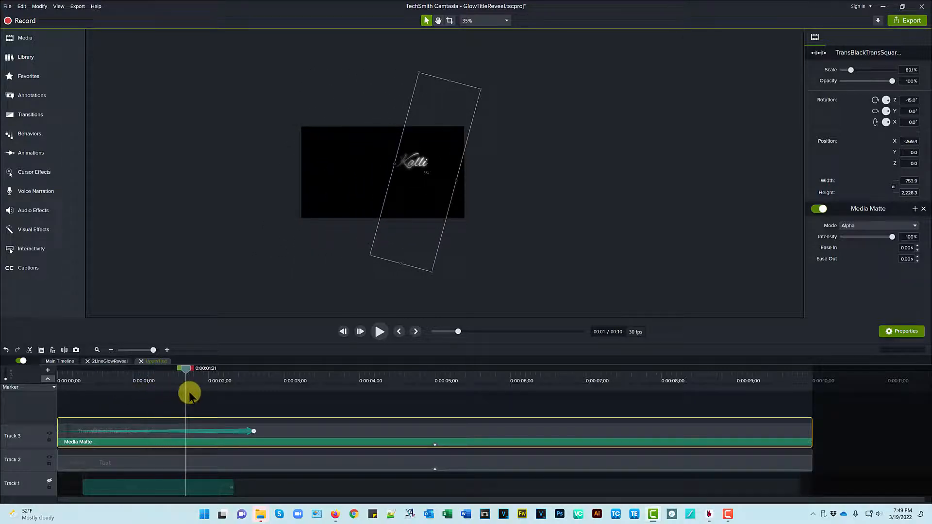
drag(187, 369, 261, 369)
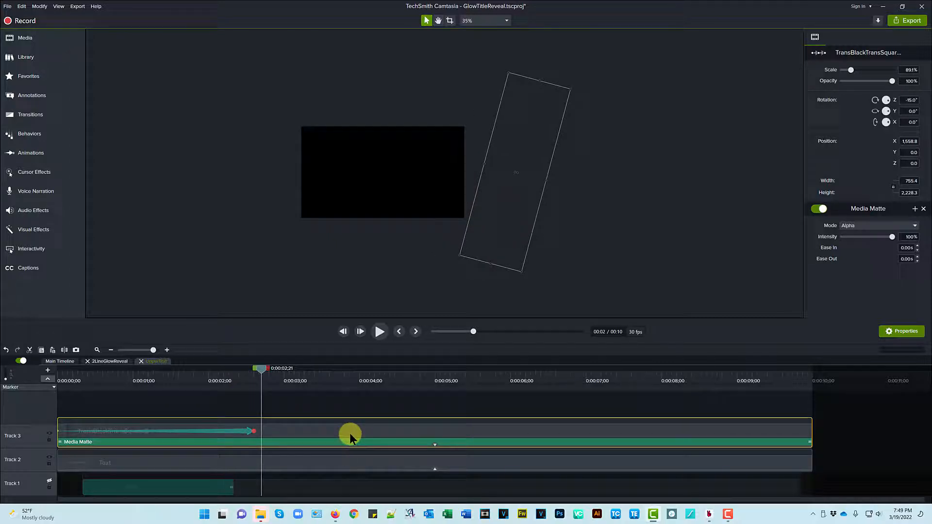
mouse_move(521, 176)
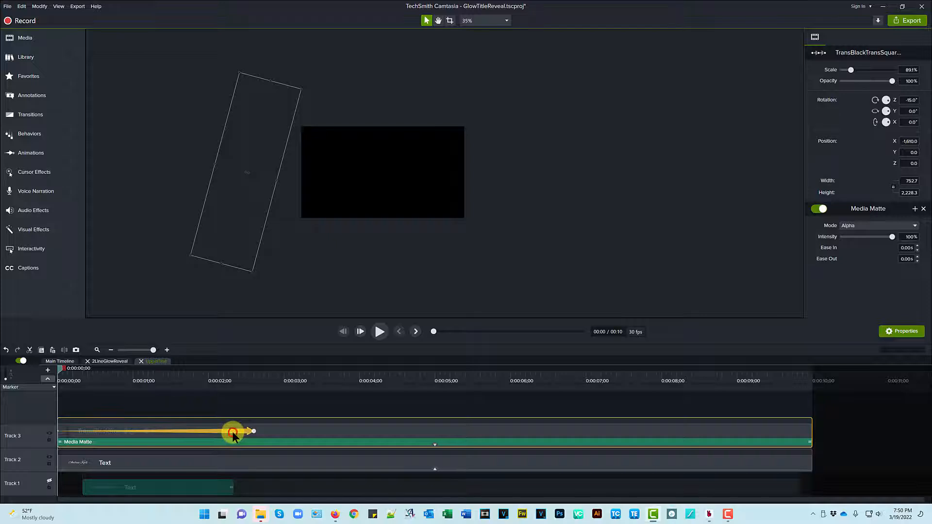
Step: Enable easing on the matte square's sweep animation on Track 3
right_click(233, 432)
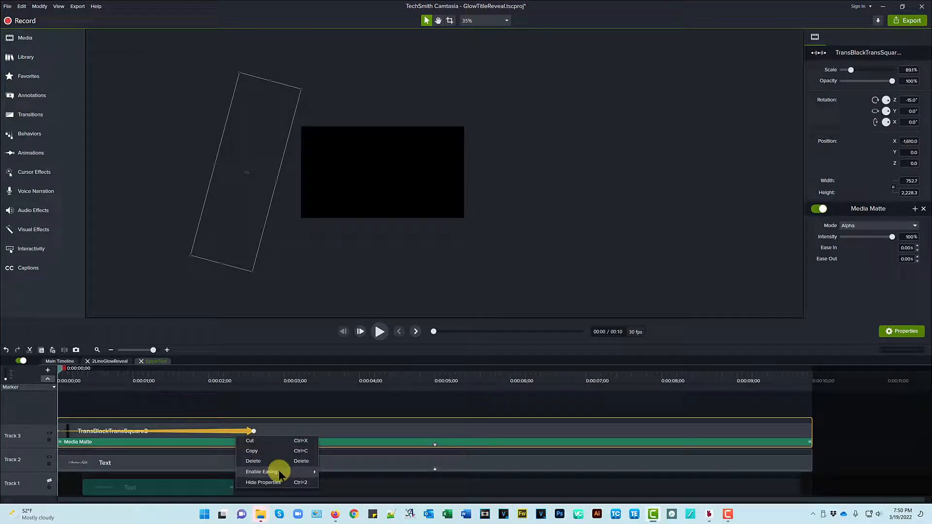
click(261, 472)
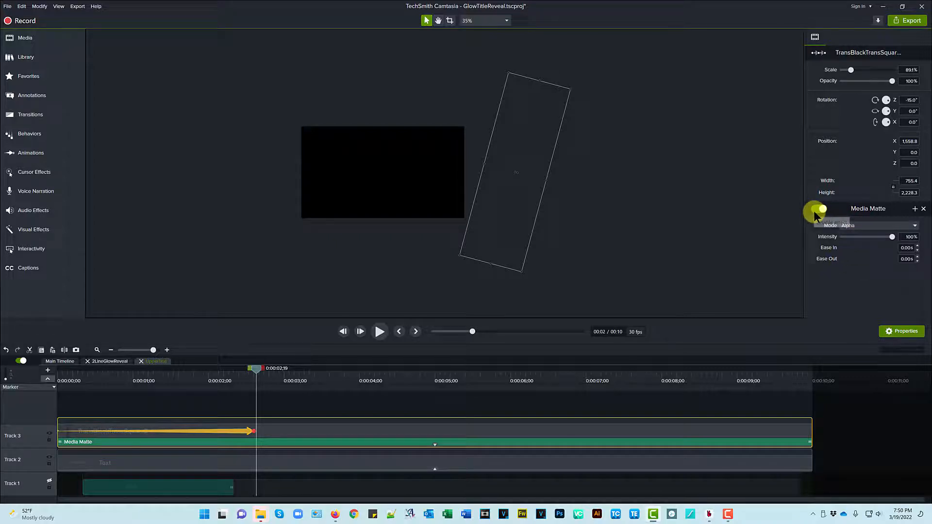
Step: Disable the square's Media Matte and review the title text's Glow at 35% radius and 60% intensity
click(820, 208)
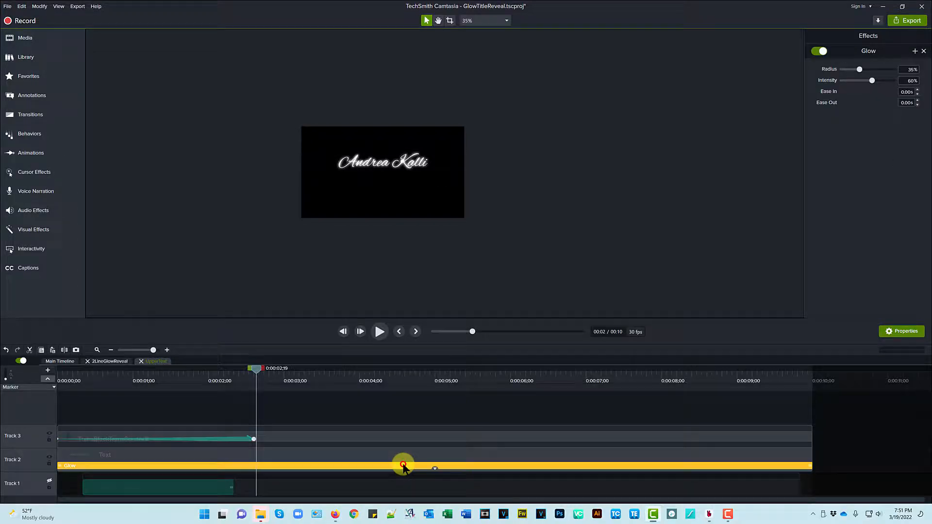
click(403, 465)
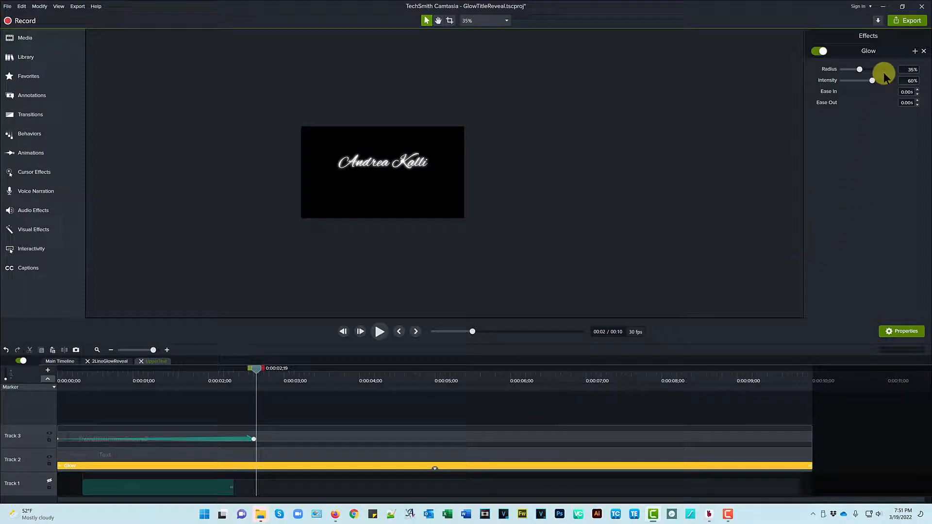
mouse_move(897, 92)
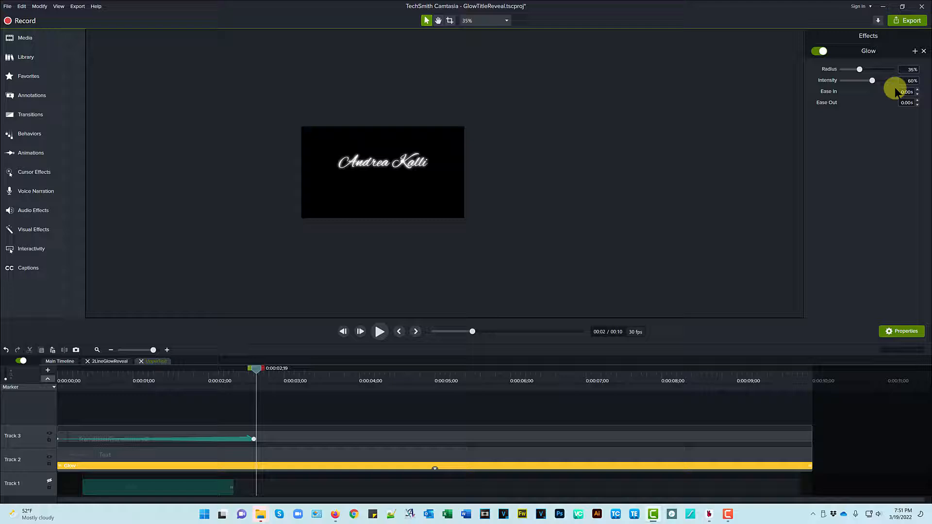
mouse_move(370, 196)
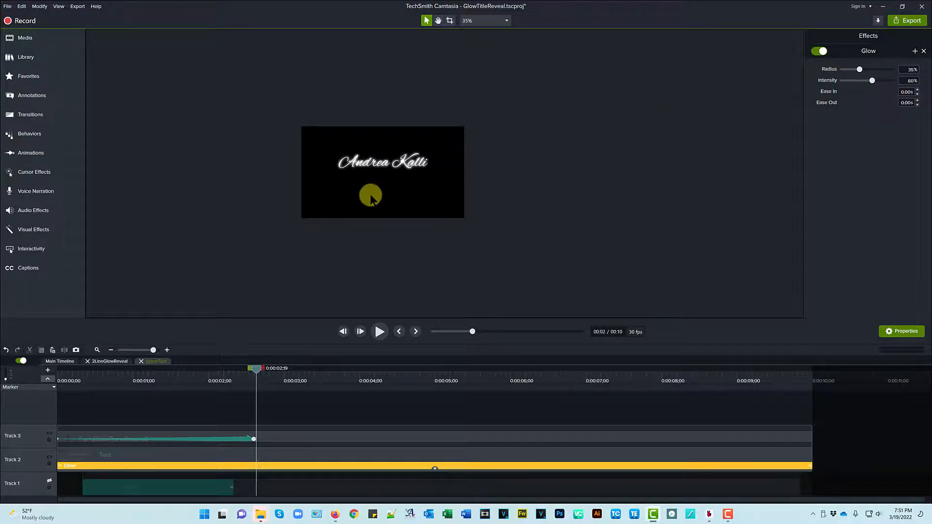
click(505, 20)
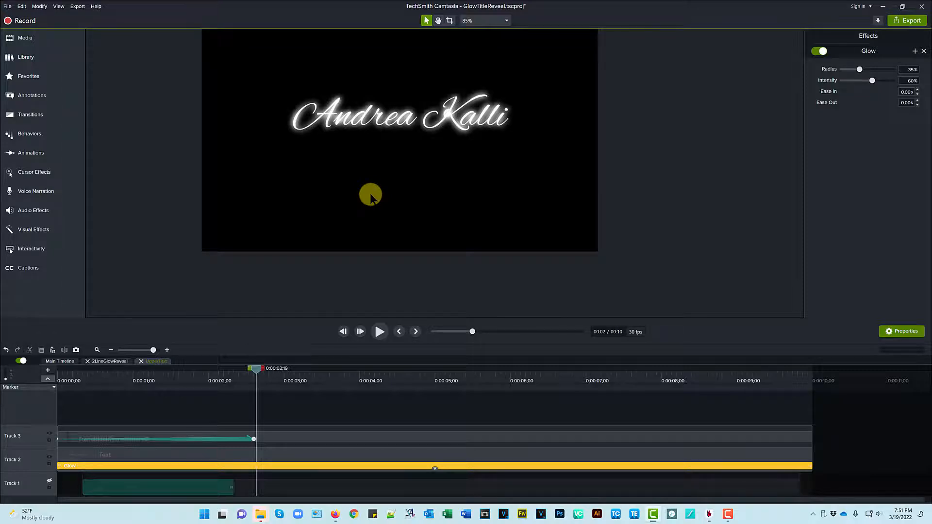
click(433, 465)
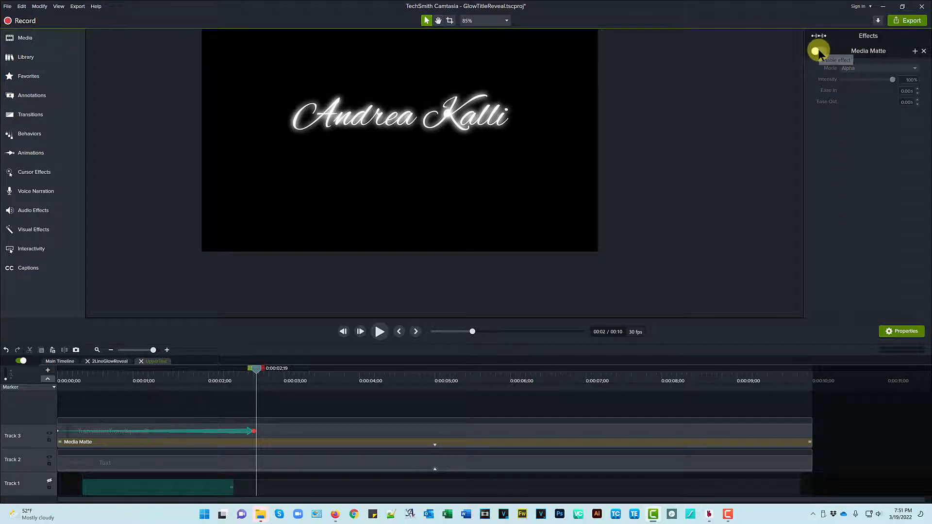
Step: Re-enable the Media Matte, scrub the reveal, and select the Gradient wipe transition on Track 1
click(820, 50)
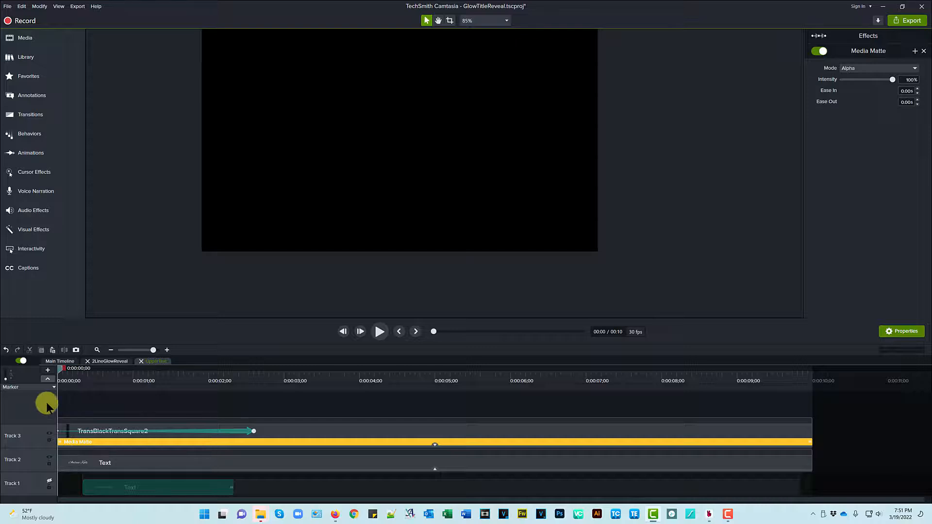
drag(62, 368, 147, 367)
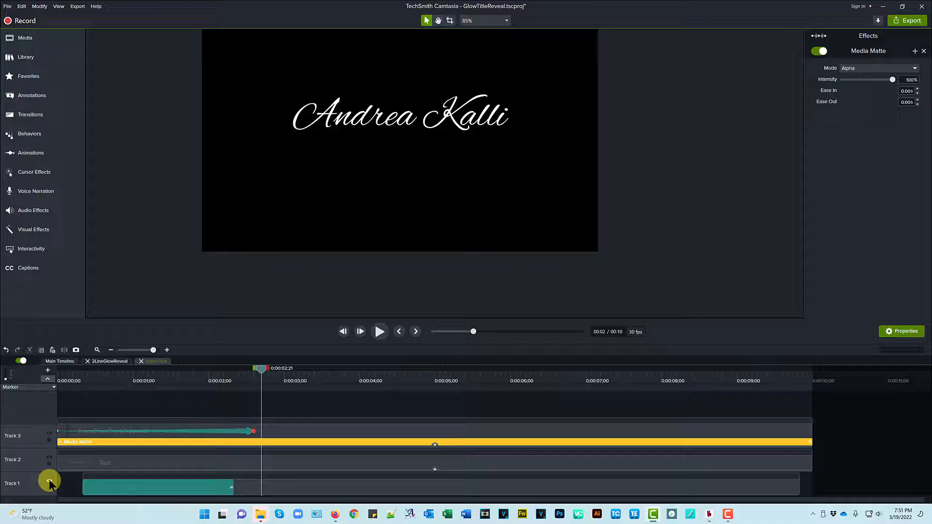
mouse_move(264, 373)
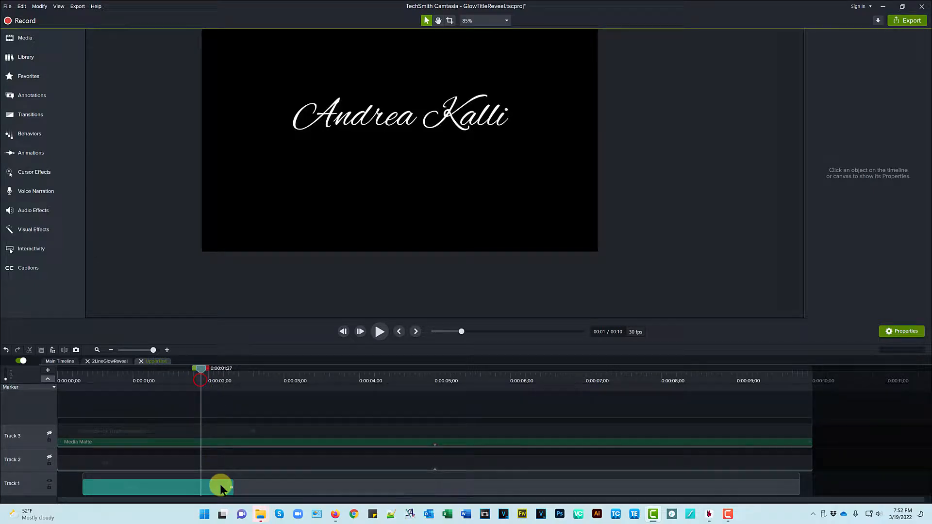
click(157, 487)
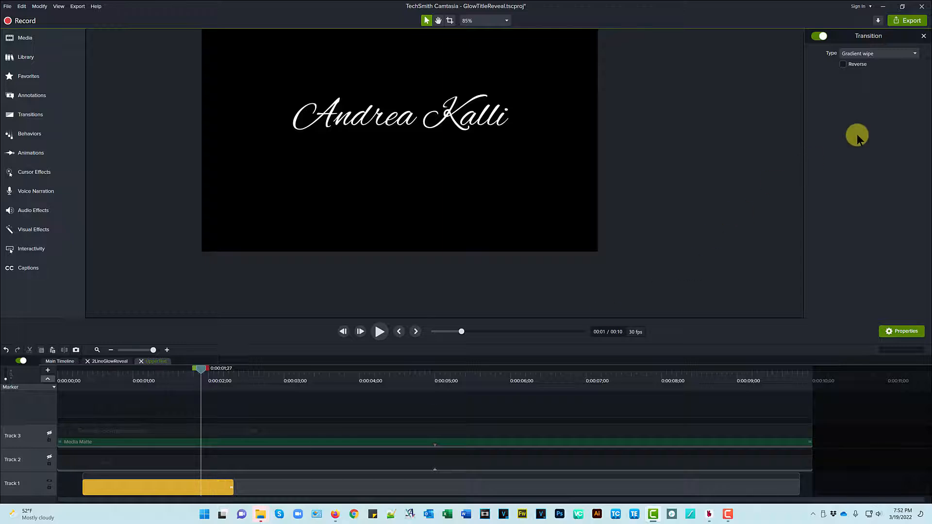
mouse_move(232, 487)
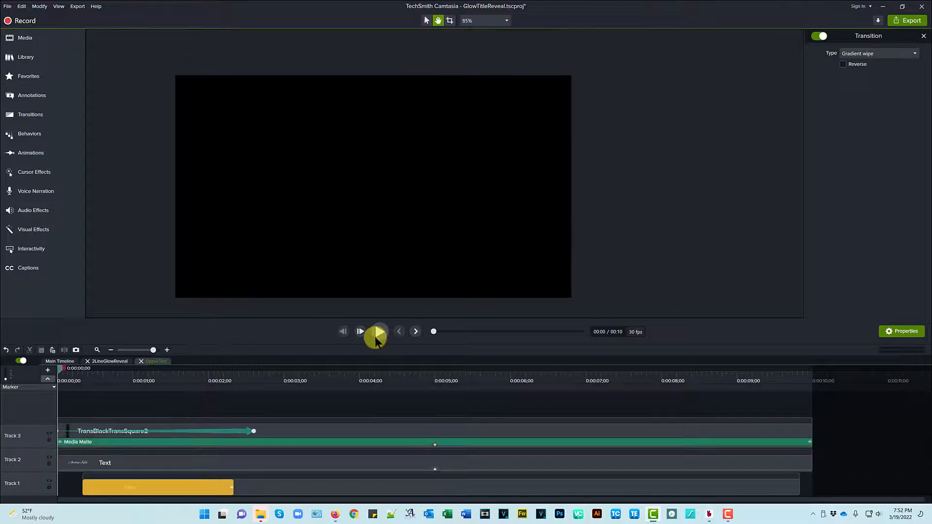
Step: Preview the upper title reveal, then close the UpperText group to return to the two-line timeline
click(359, 331)
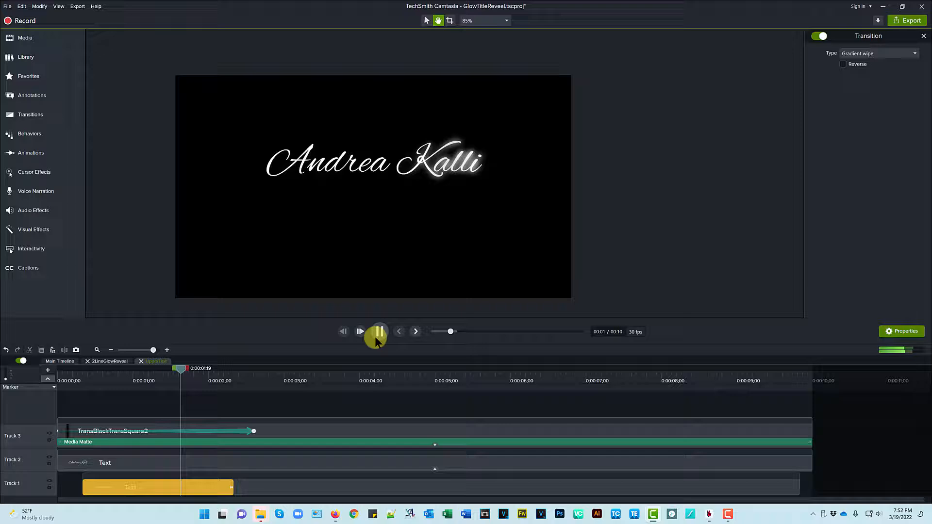
click(379, 332)
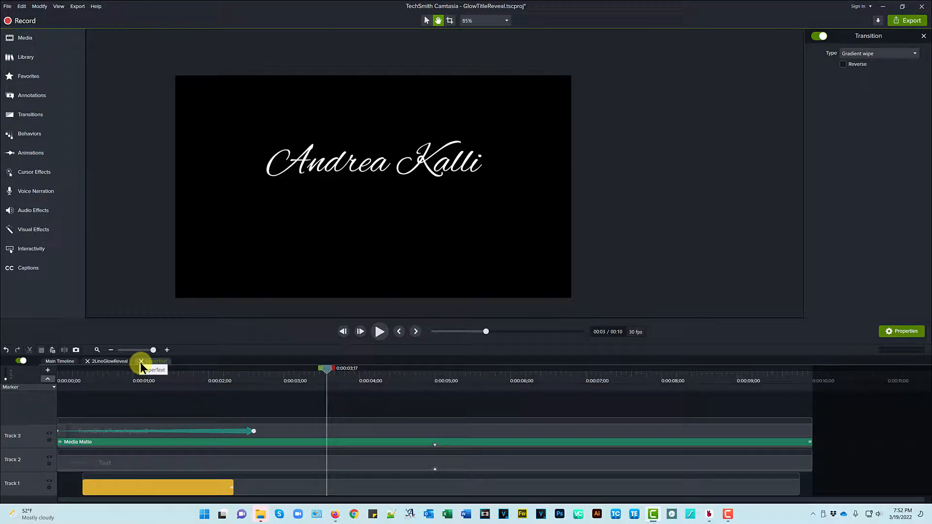
click(141, 361)
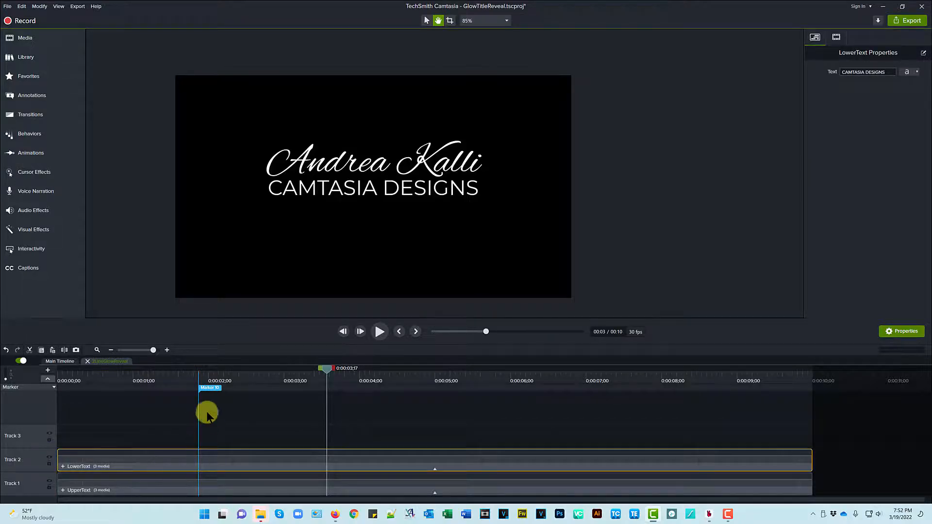
mouse_move(161, 467)
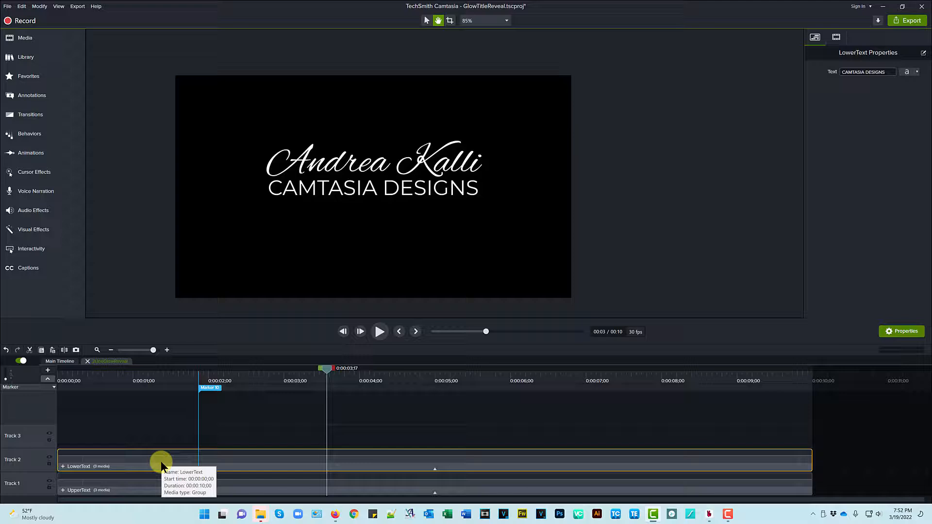
mouse_move(232, 464)
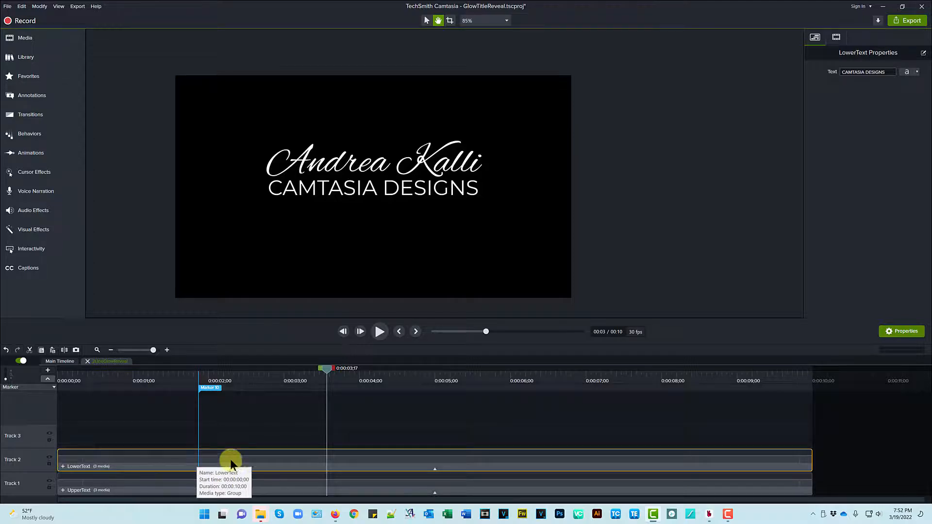
mouse_move(263, 462)
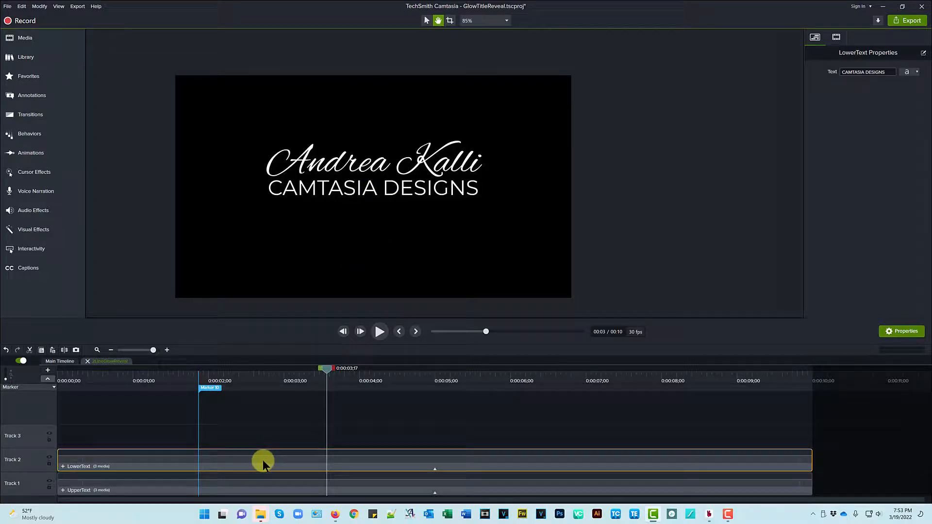
mouse_move(263, 463)
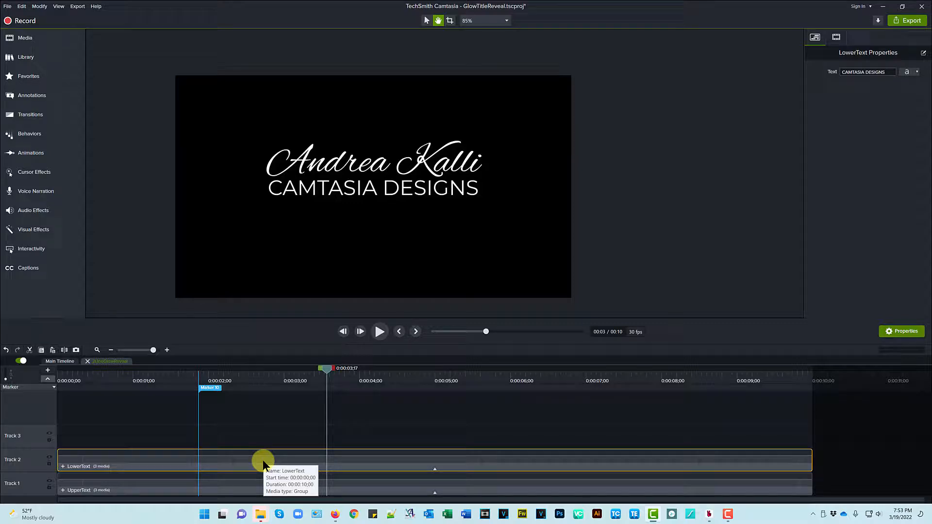
mouse_move(64, 467)
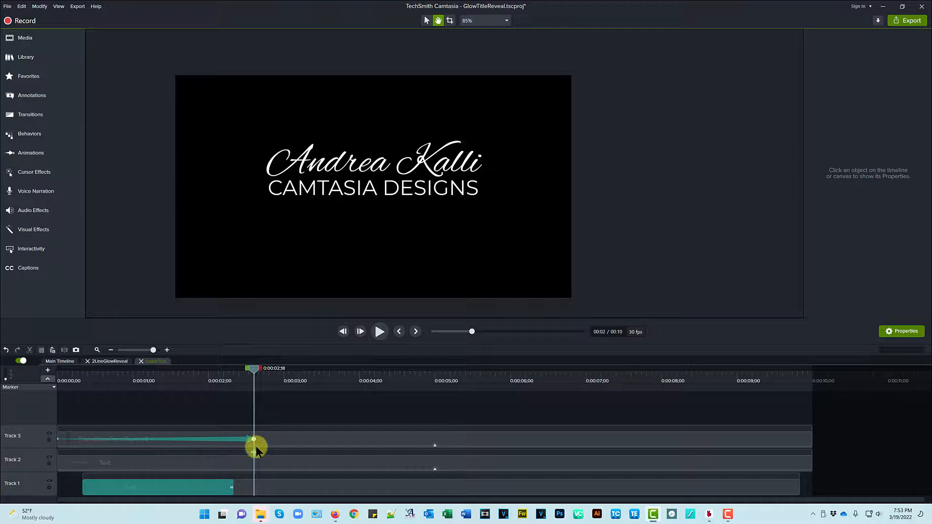
click(179, 439)
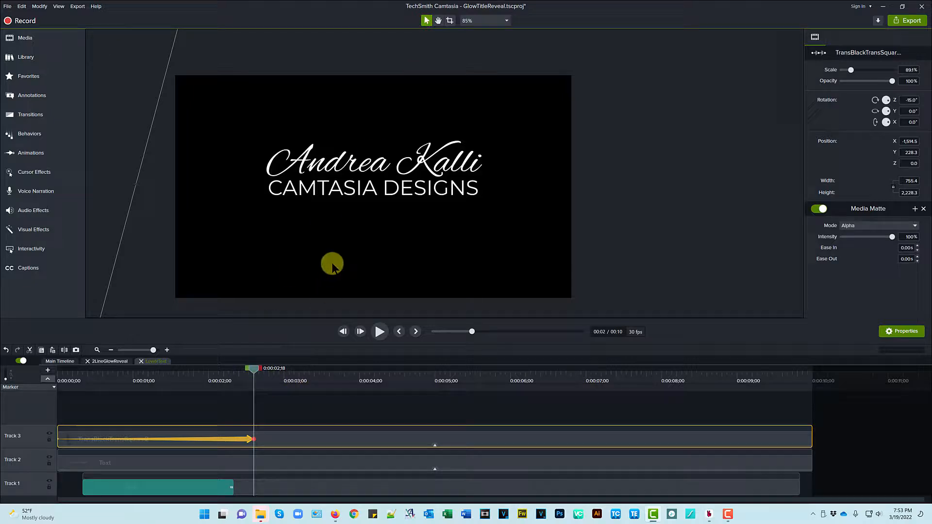
click(505, 21)
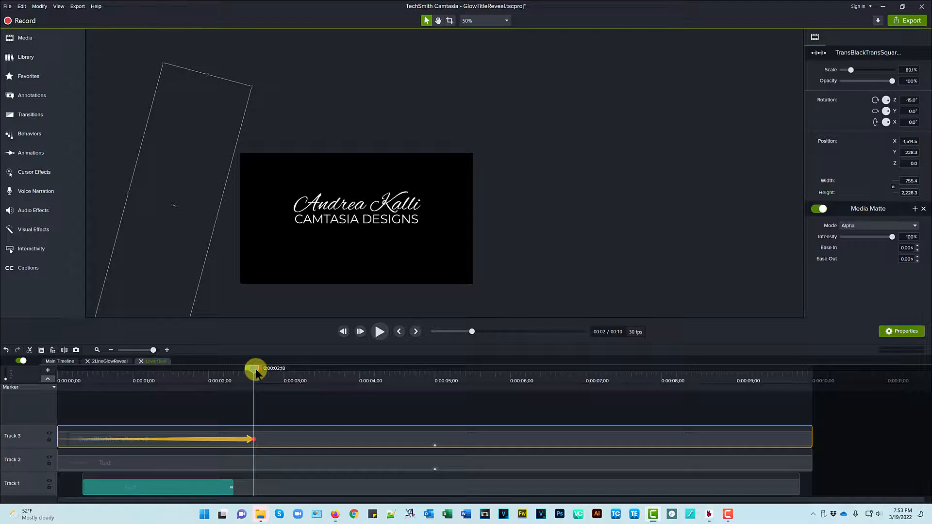
mouse_move(198, 489)
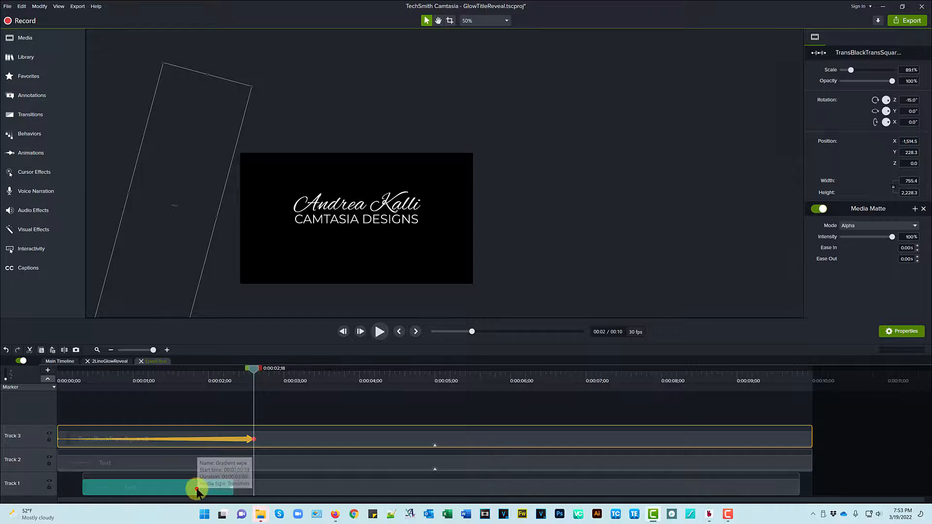
click(198, 488)
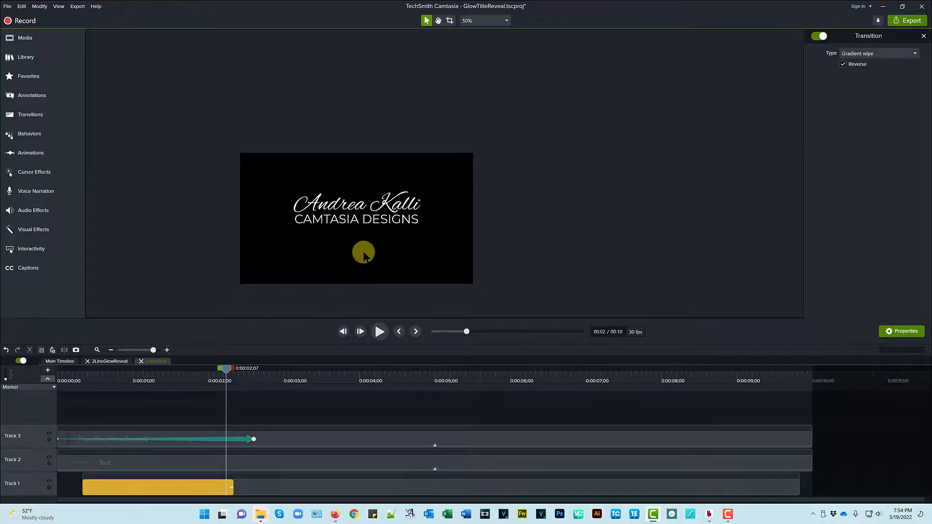
mouse_move(366, 242)
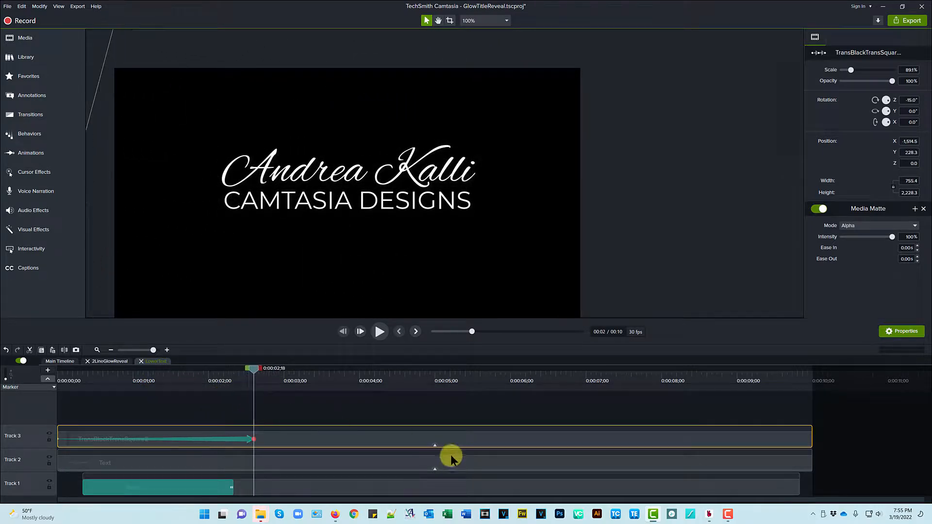
click(434, 445)
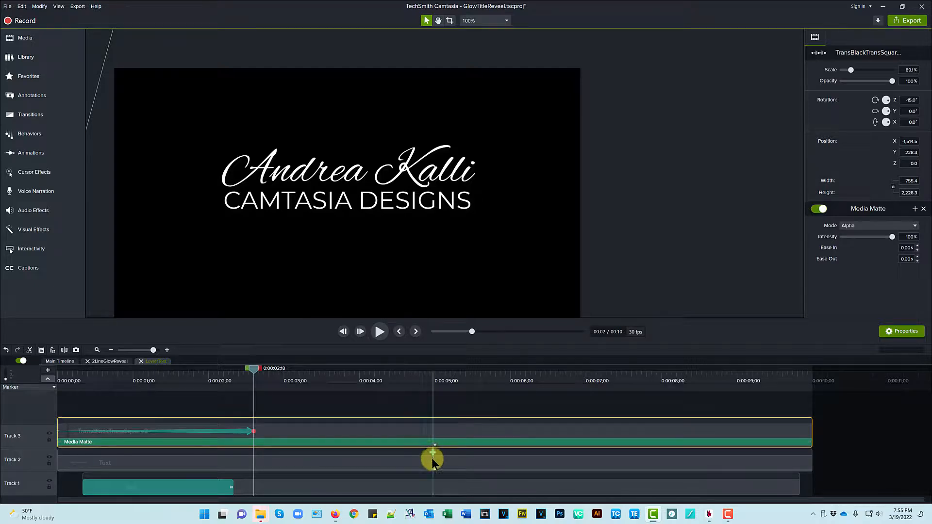
click(434, 462)
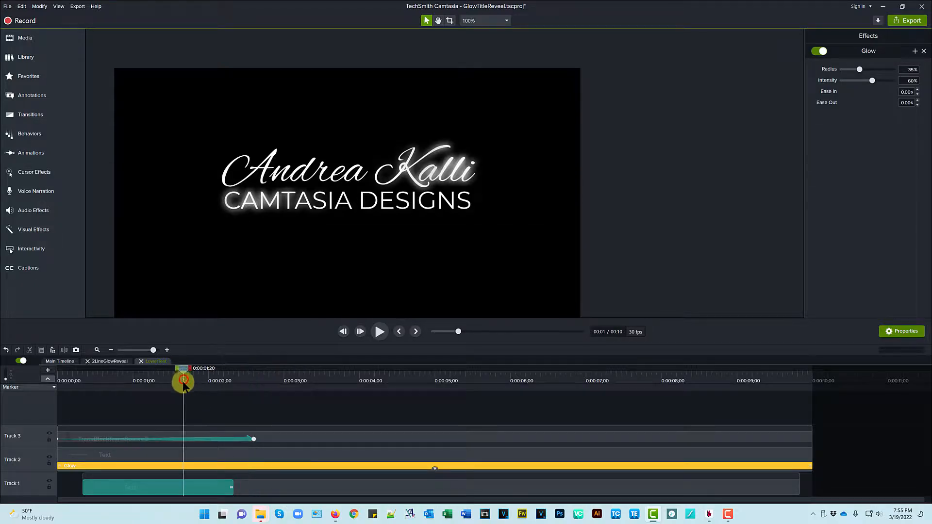
click(158, 487)
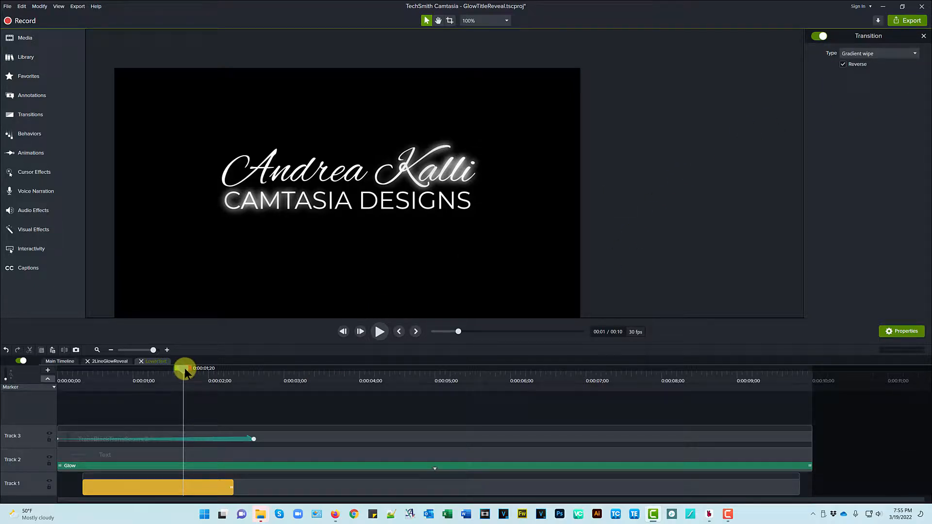
click(155, 362)
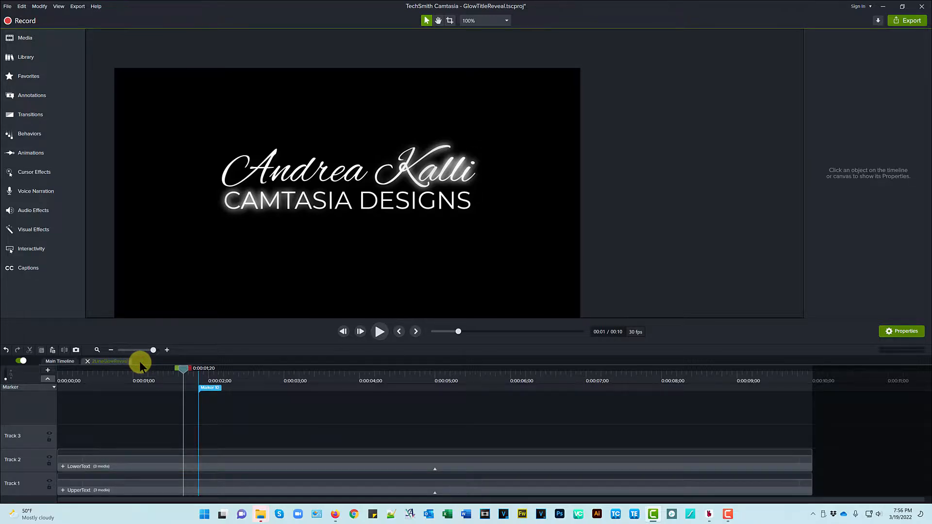
mouse_move(130, 445)
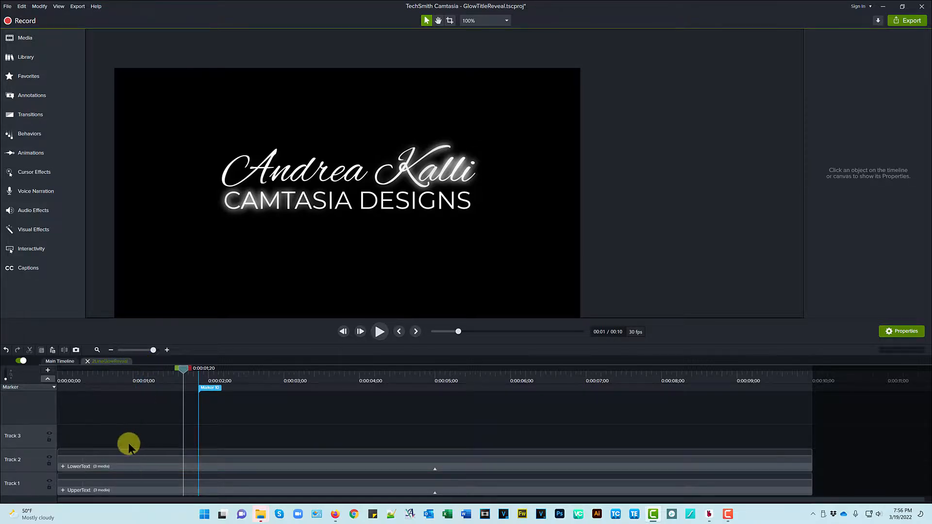
mouse_move(139, 415)
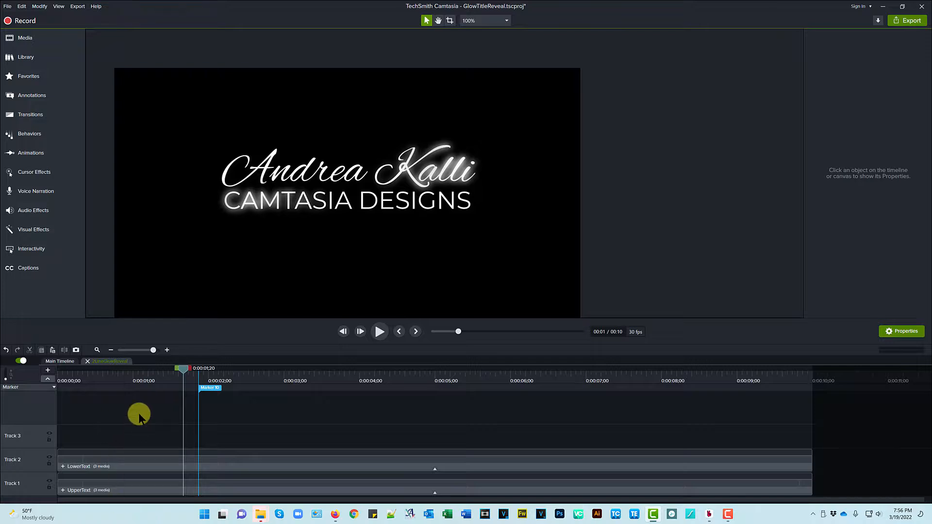
mouse_move(64, 363)
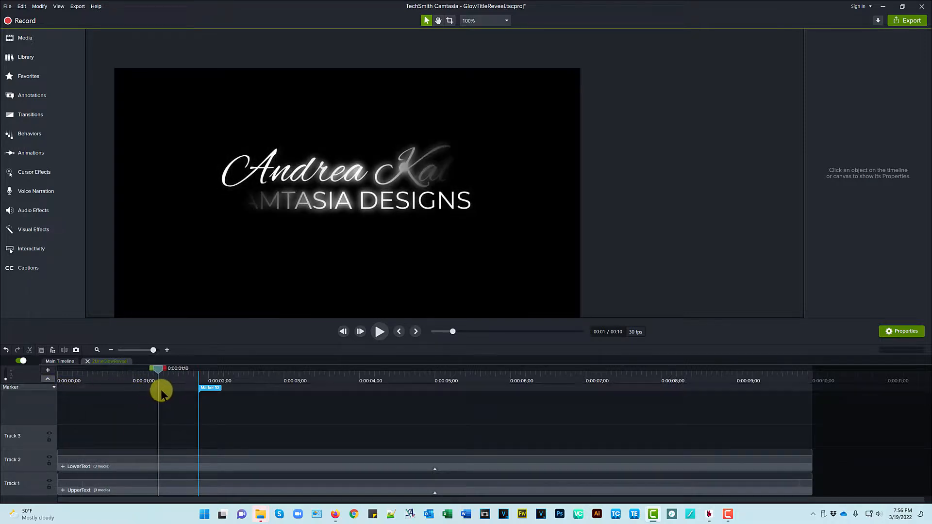
Step: Scrub to Marker 1 and move the LowerText group on Track 2 to start at the marker
drag(160, 369, 196, 369)
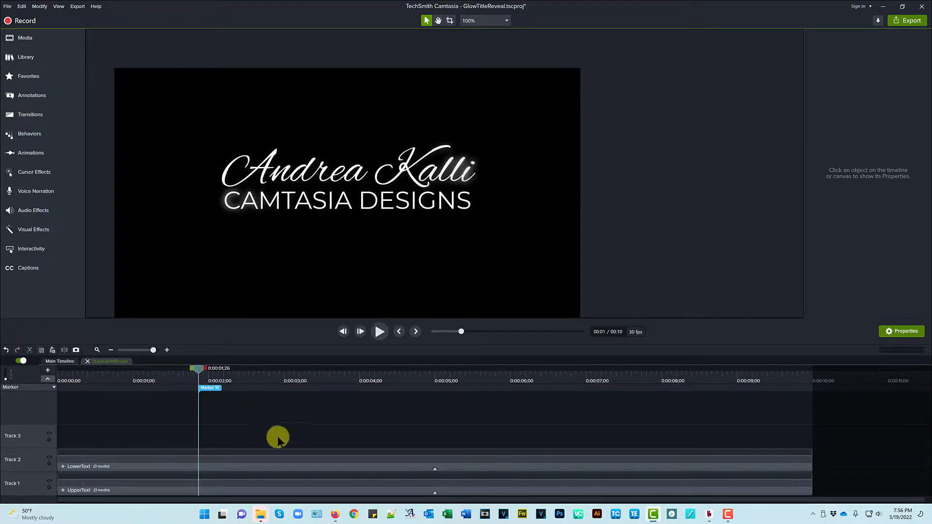
mouse_move(217, 462)
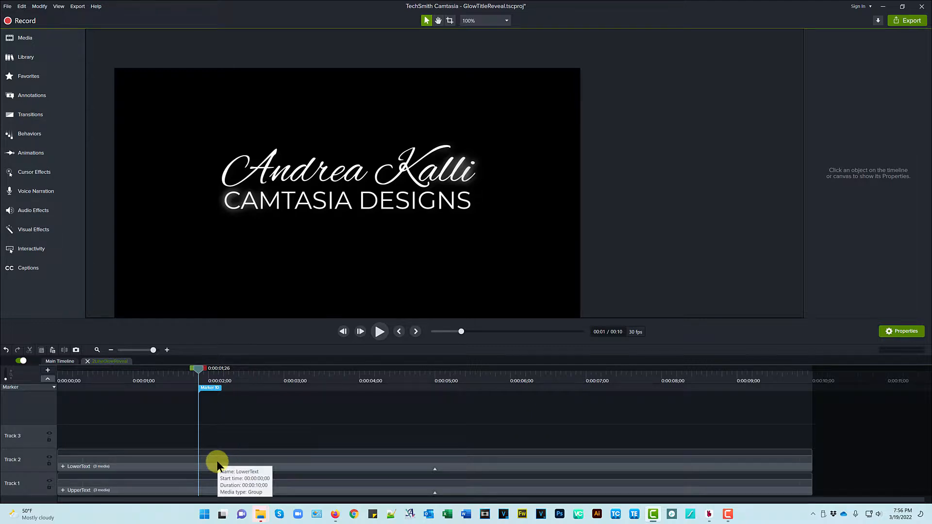
click(214, 466)
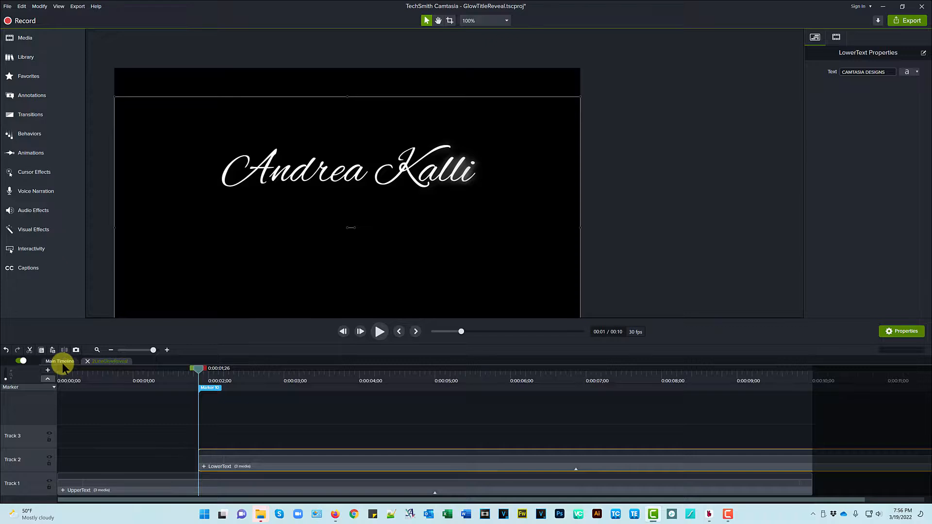
Step: Return to the main timeline, preview the staggered reveal, and select the dust14v3 overlay to show its Color Tint settings
click(108, 361)
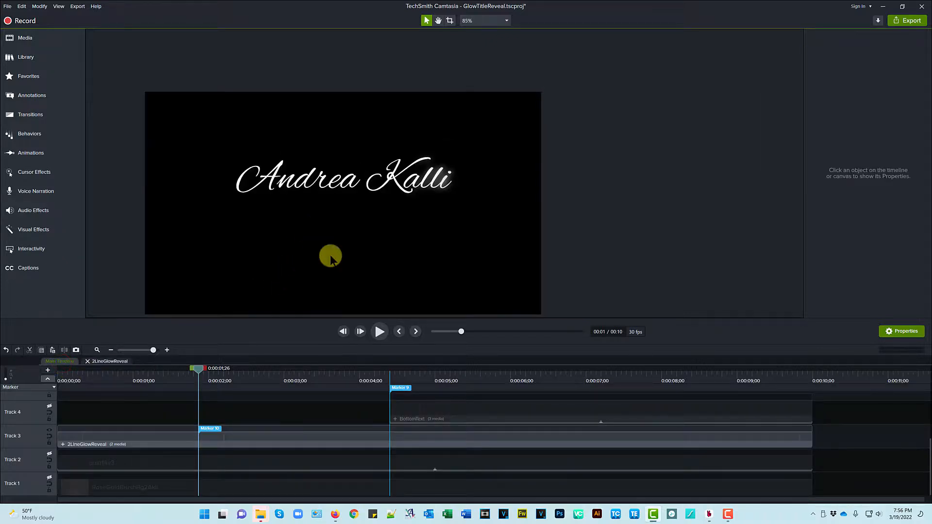
mouse_move(462, 331)
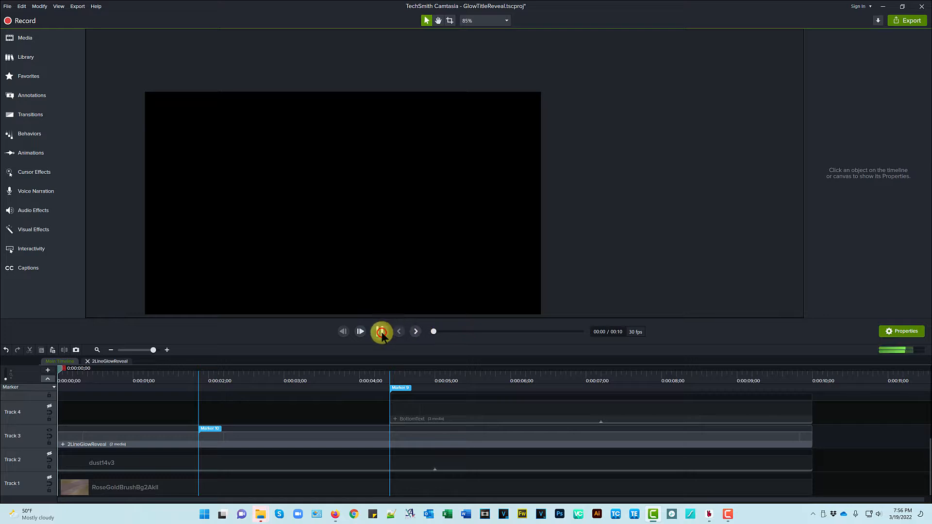
click(382, 332)
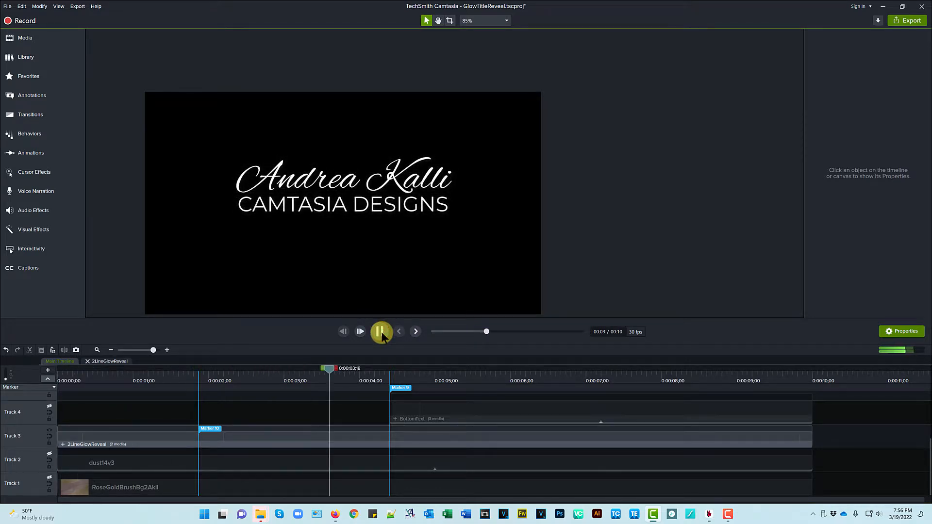
click(380, 332)
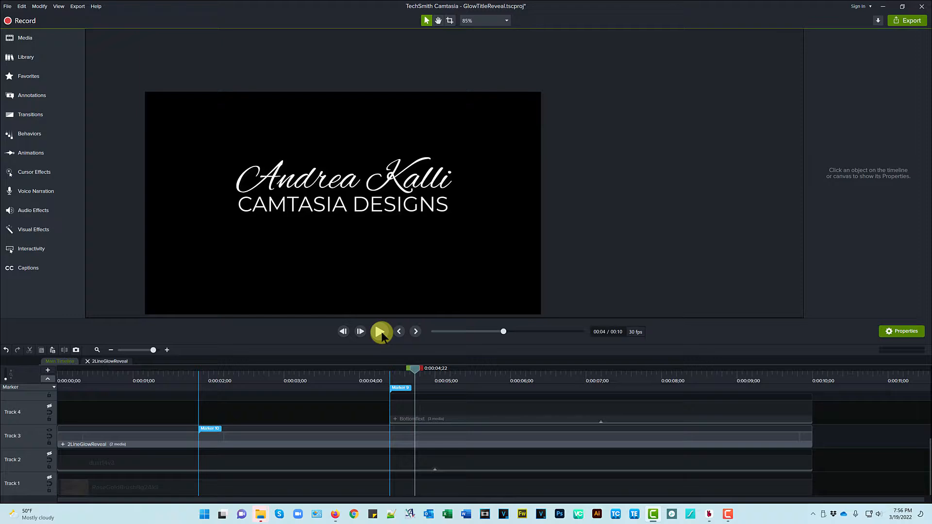
click(87, 361)
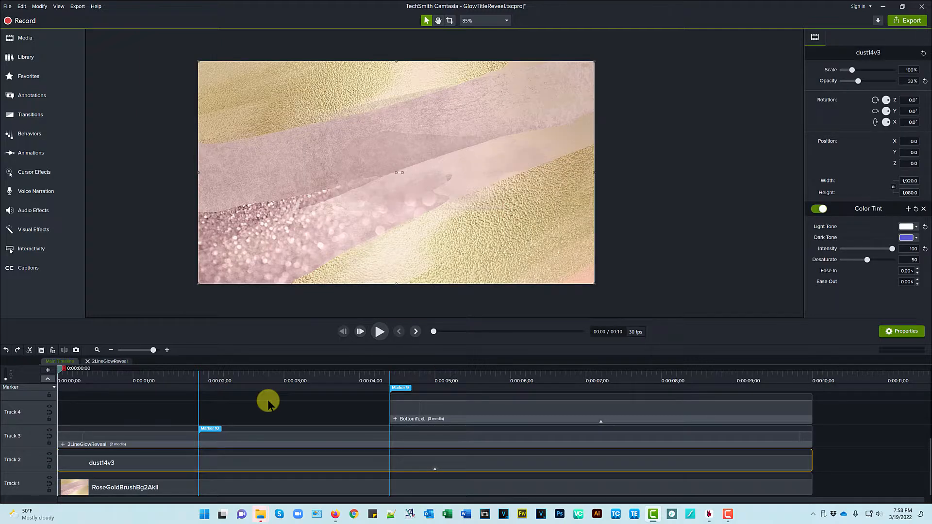
Step: Preview the title over the rose-gold background, then select the LowerText group inside 2LineGlowReveal
click(379, 332)
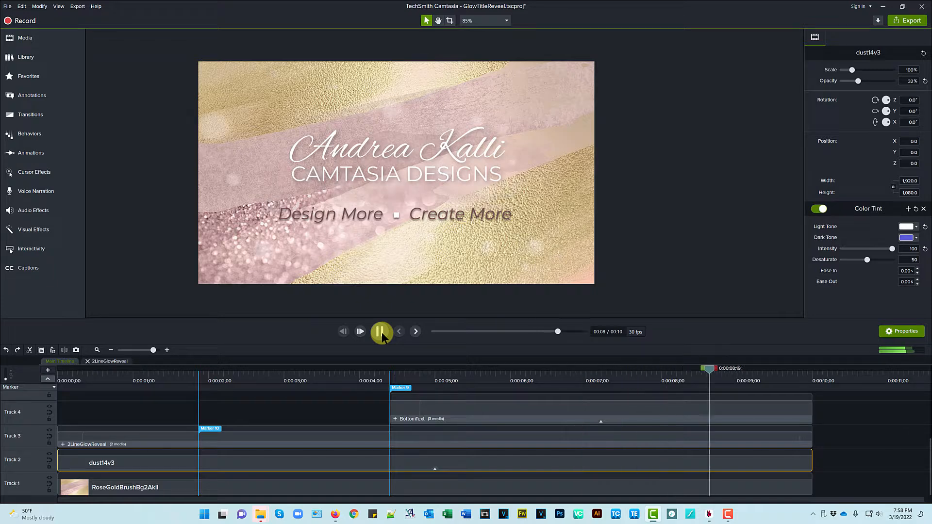
click(380, 332)
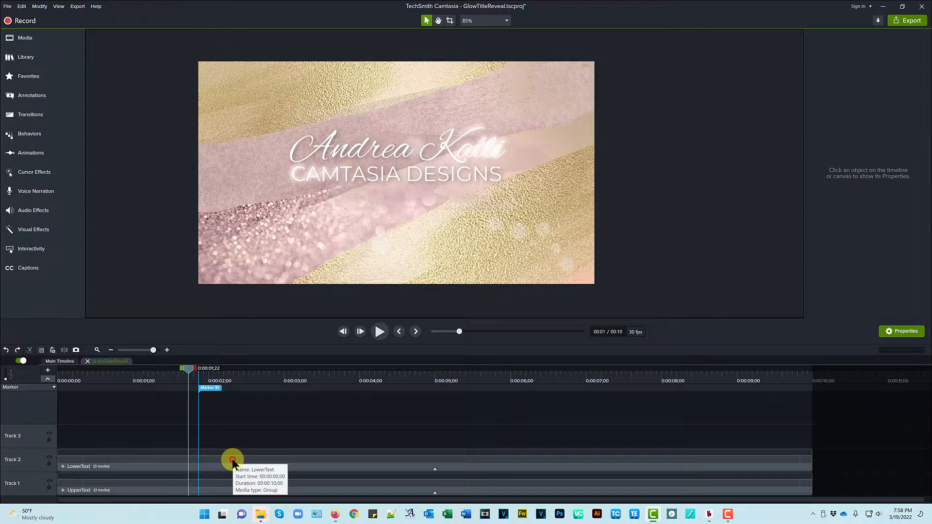
click(232, 462)
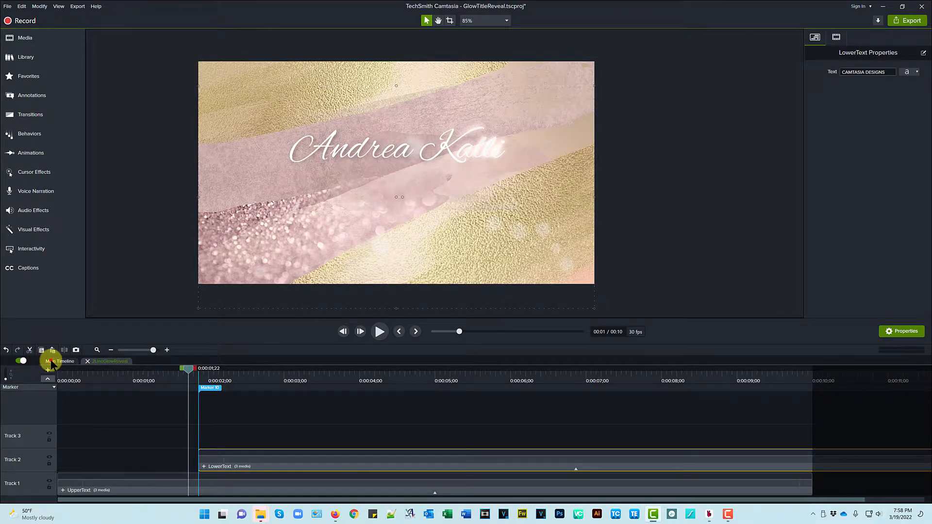
Step: Replay the full reveal on the main timeline and stop where name, tagline and slogan all show over rose-gold
click(107, 361)
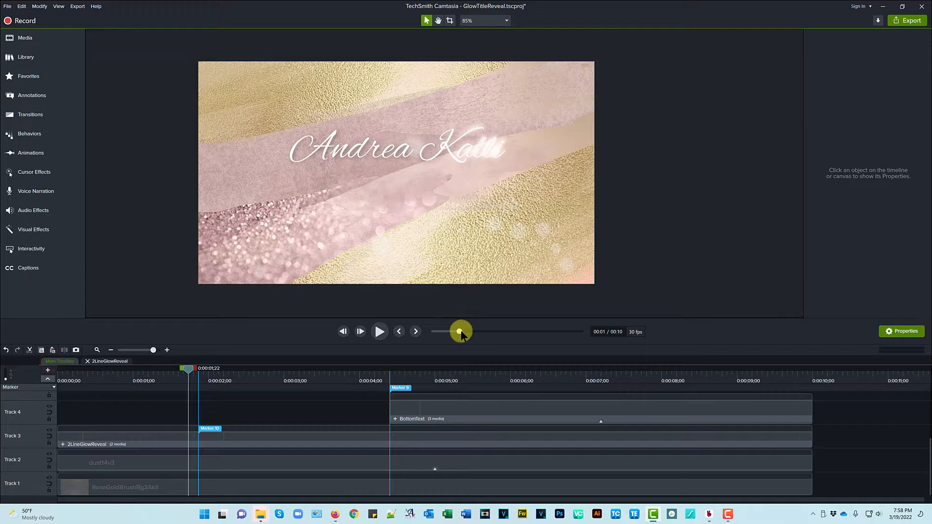
click(379, 331)
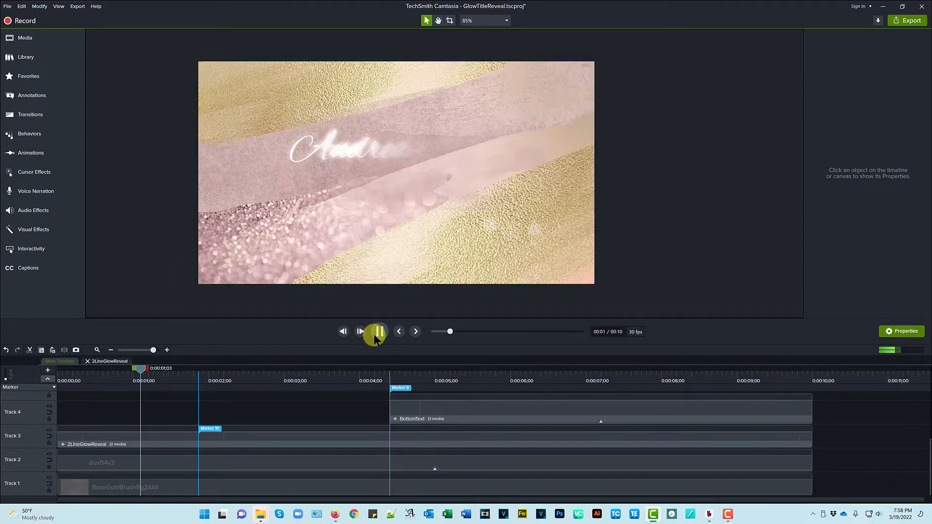
click(378, 332)
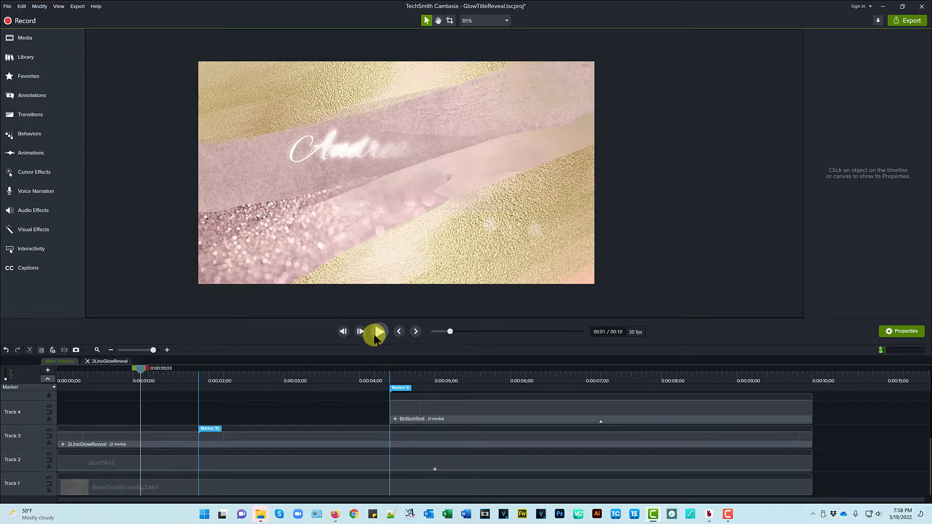
click(379, 332)
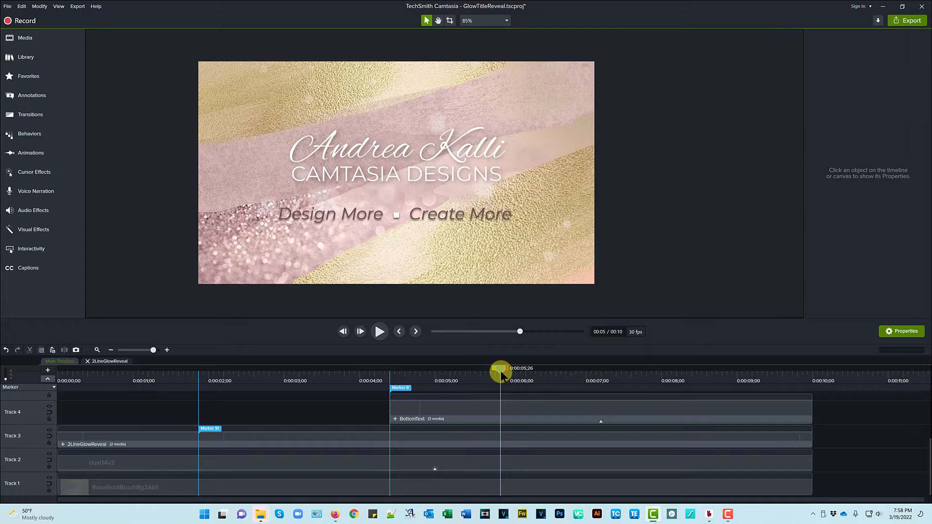